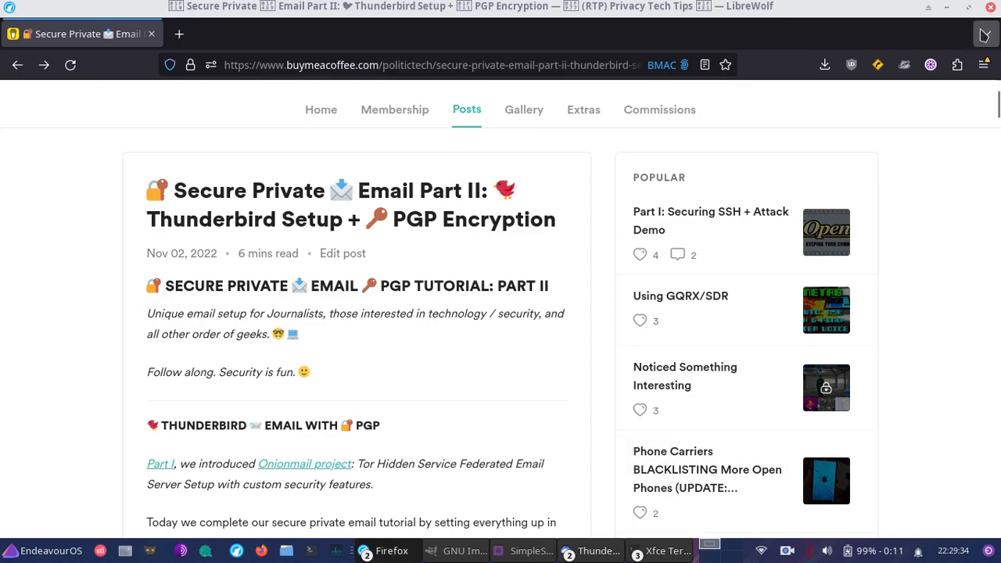
- Open the Postman HQ '7. Mail from/to the Internet' guide page in the I2P browser
{"action": "scroll", "scroll_direction": "down", "scroll_amount": 3}
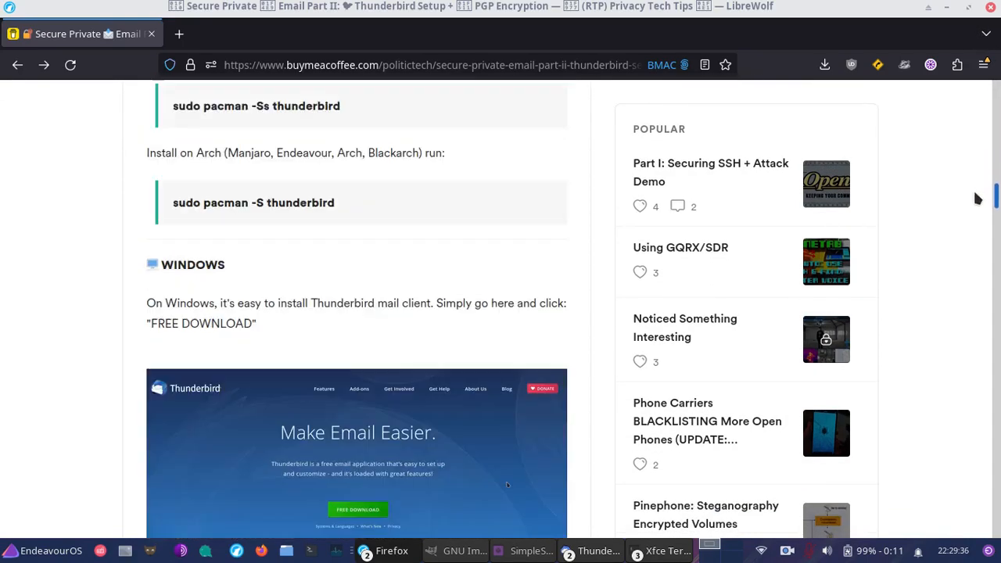
{"action": "scroll", "scroll_direction": "down", "scroll_amount": 3}
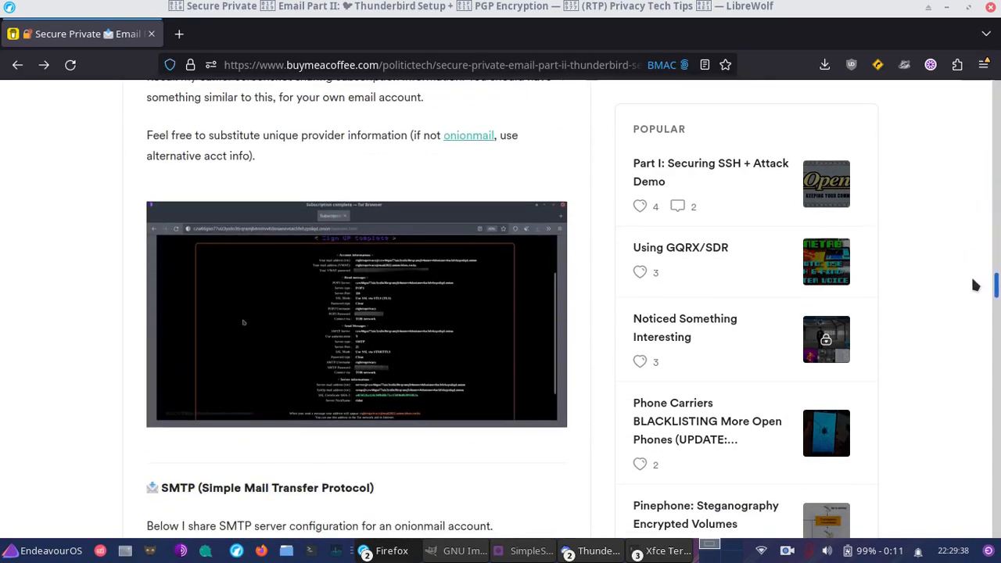
{"action": "scroll", "scroll_direction": "down", "scroll_amount": 3}
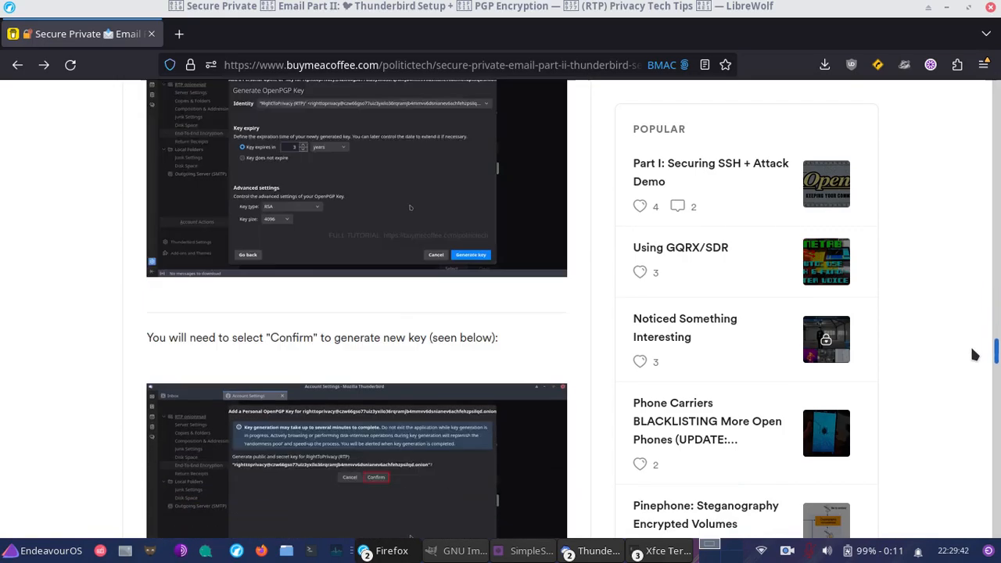
{"action": "scroll", "scroll_direction": "down", "scroll_amount": 3}
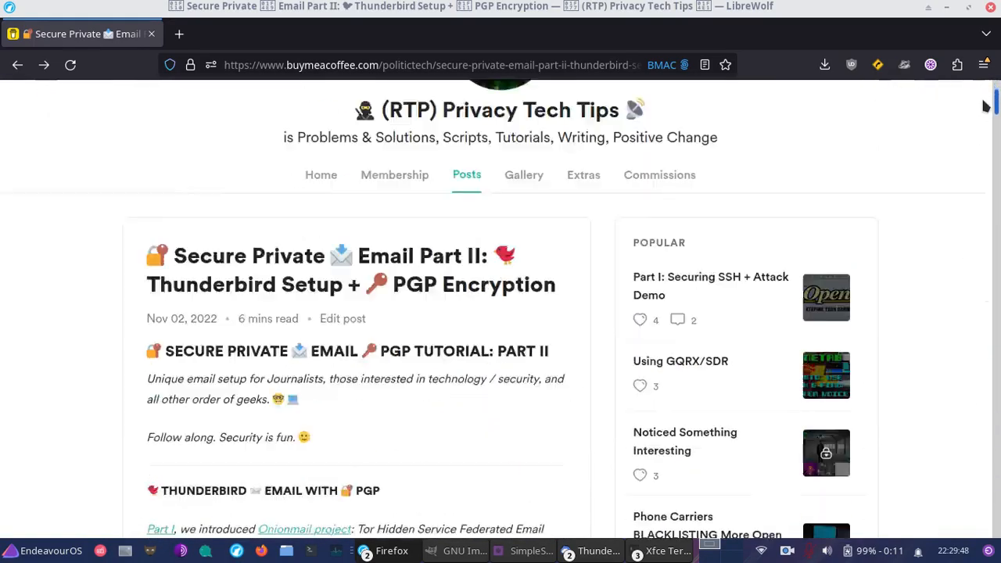
{"action": "scroll", "scroll_direction": "down", "scroll_amount": 3}
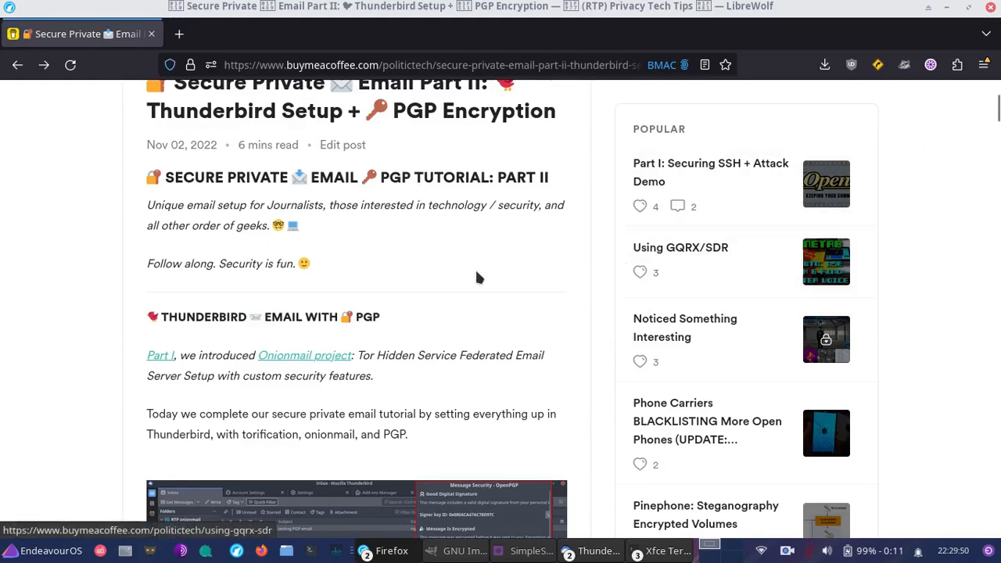
{"action": "mouse_move", "coordinate": [120, 332]}
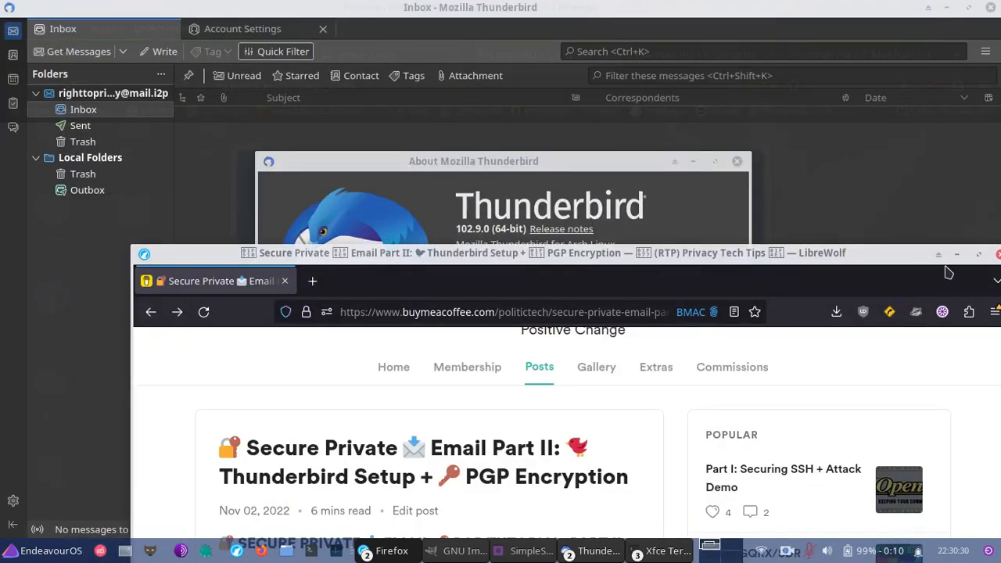
{"action": "mouse_move", "coordinate": [891, 221]}
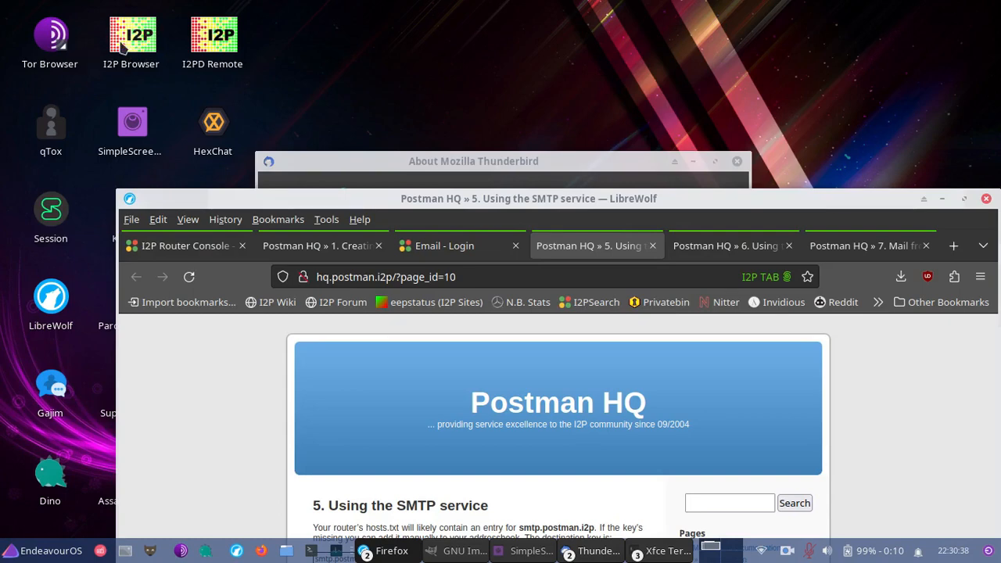
{"action": "mouse_move", "coordinate": [136, 61]}
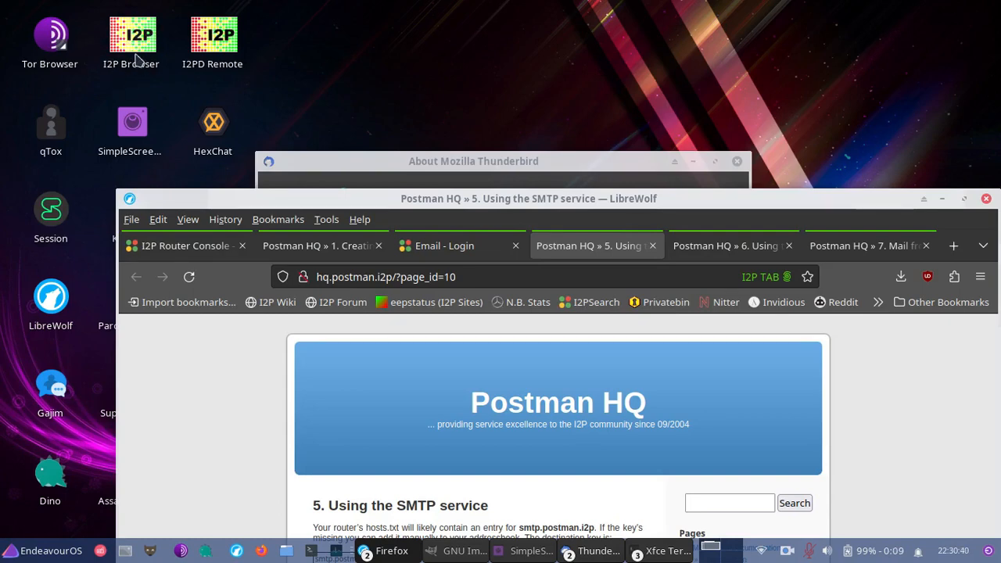
{"action": "mouse_move", "coordinate": [132, 43]}
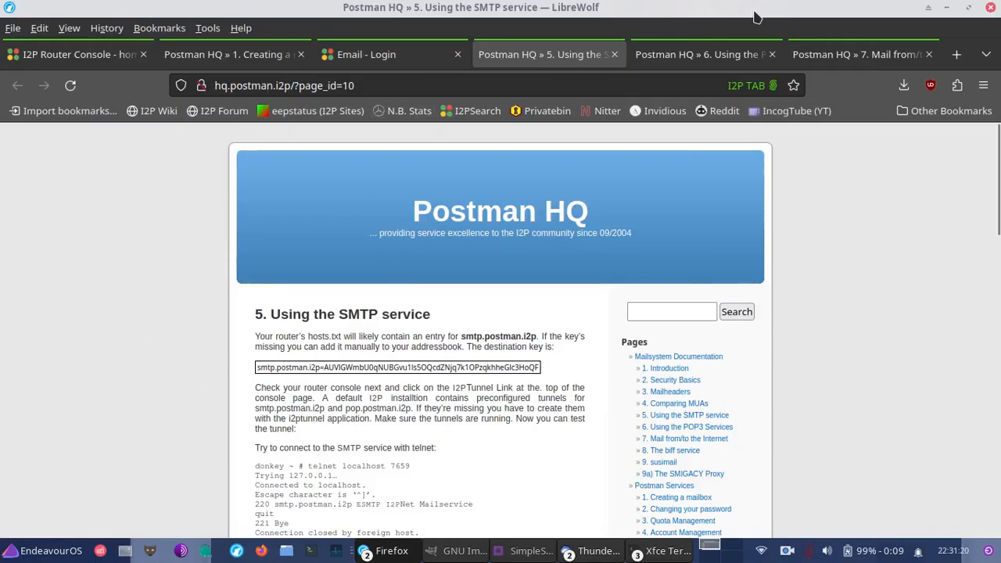
{"action": "left_click", "coordinate": [860, 54]}
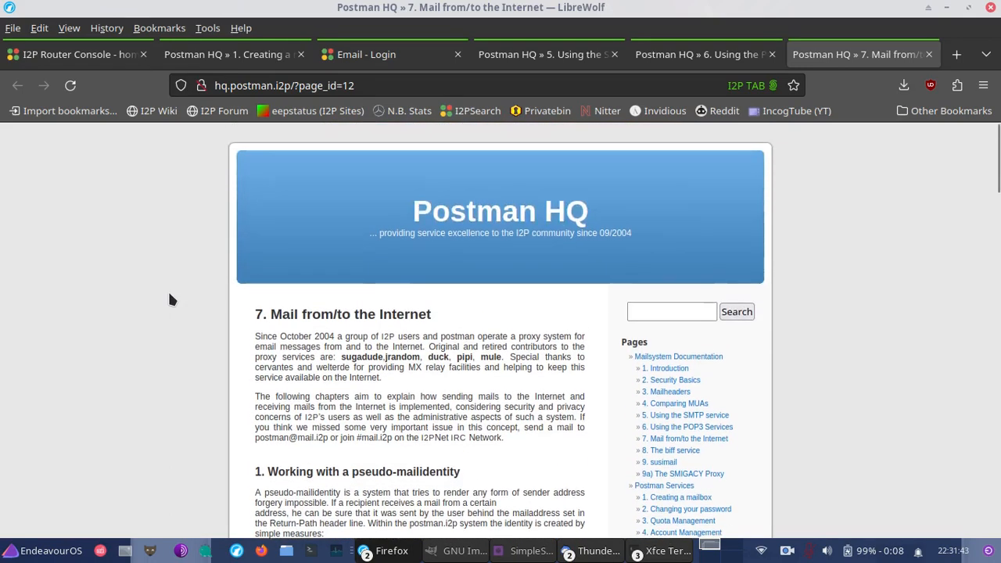
{"action": "mouse_move", "coordinate": [506, 208]}
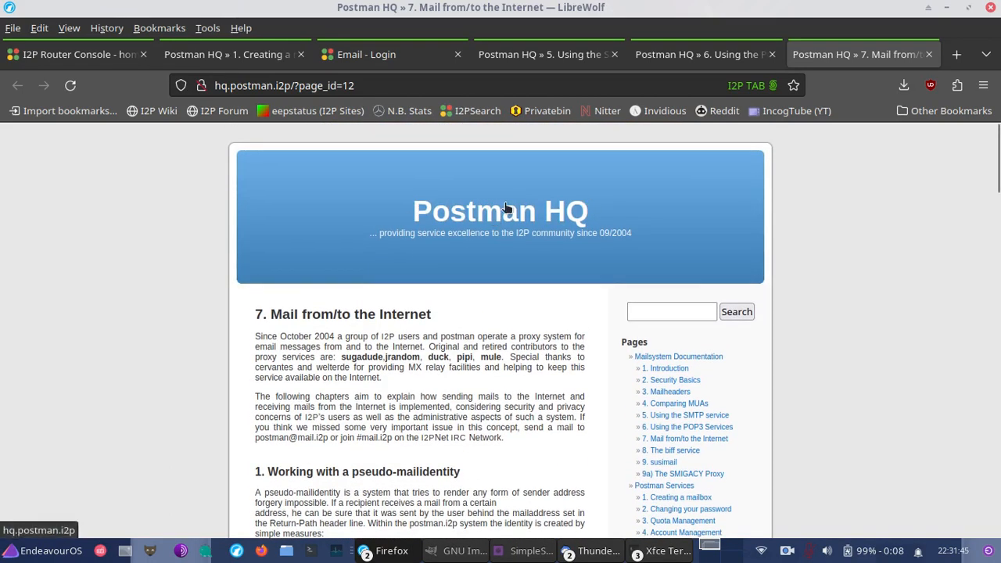
{"action": "left_click", "coordinate": [944, 110]}
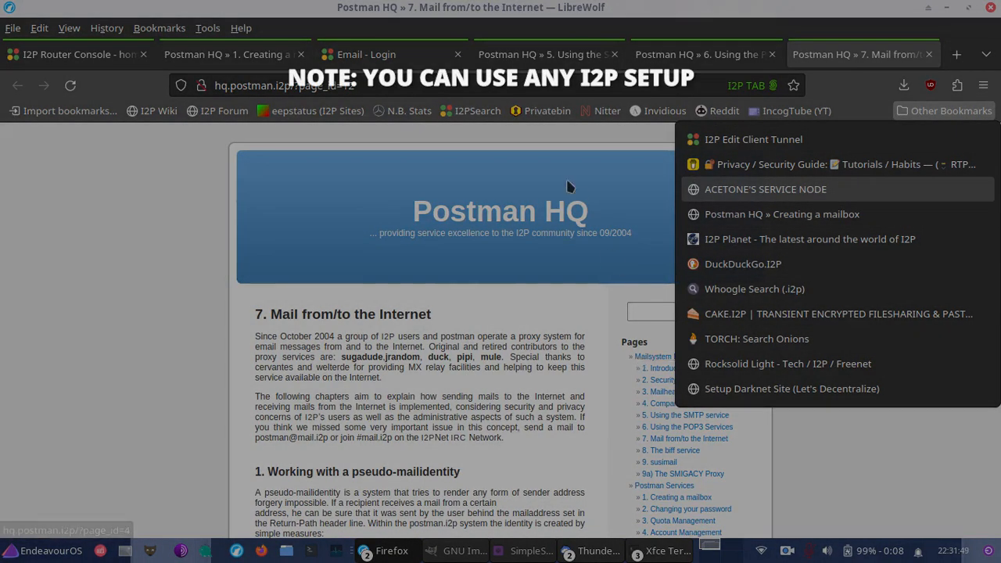
{"action": "mouse_move", "coordinate": [770, 214]}
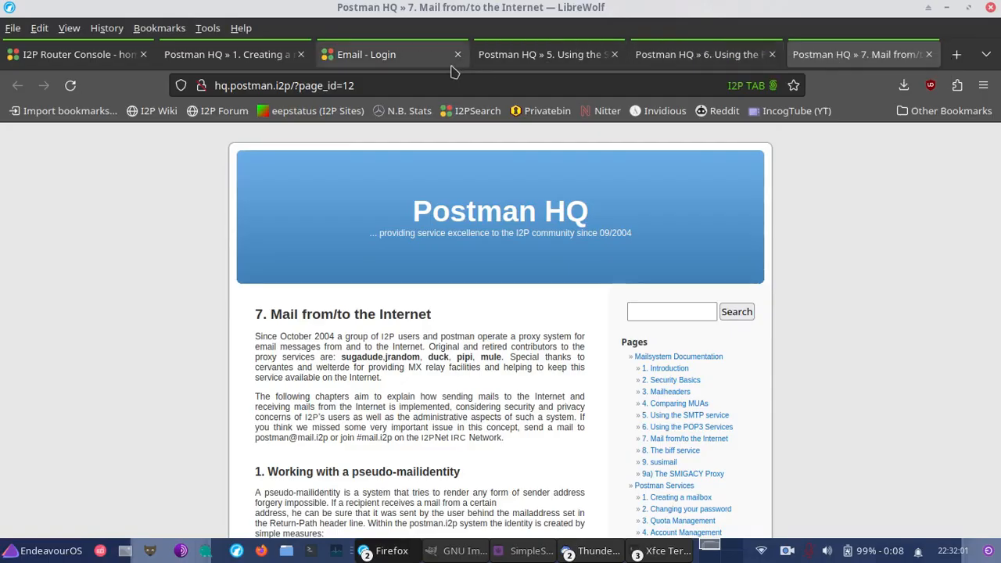
- Show the '1. Creating a mailbox' page down to its username and password rules
{"action": "left_click", "coordinate": [227, 54]}
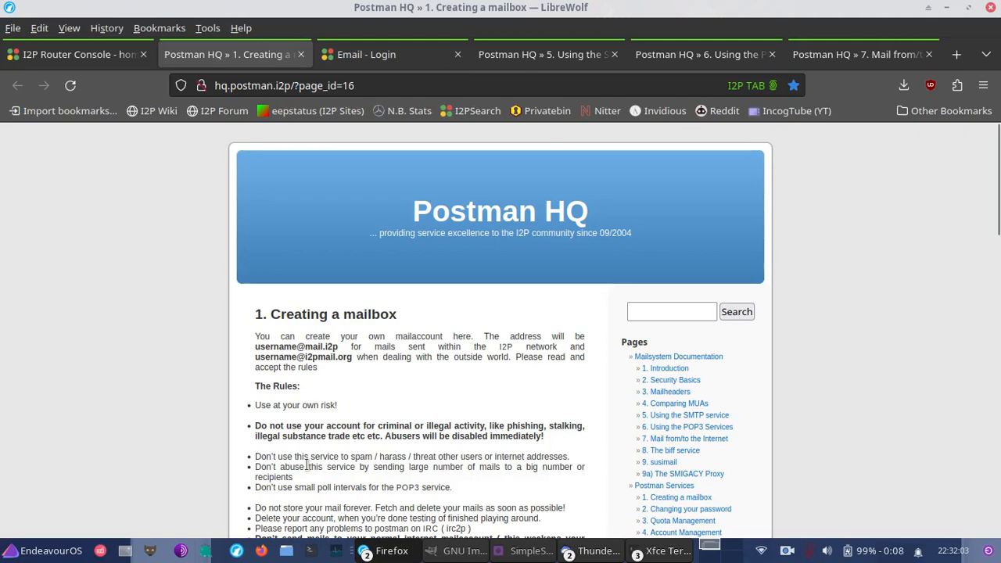
{"action": "scroll", "scroll_direction": "down", "scroll_amount": 3}
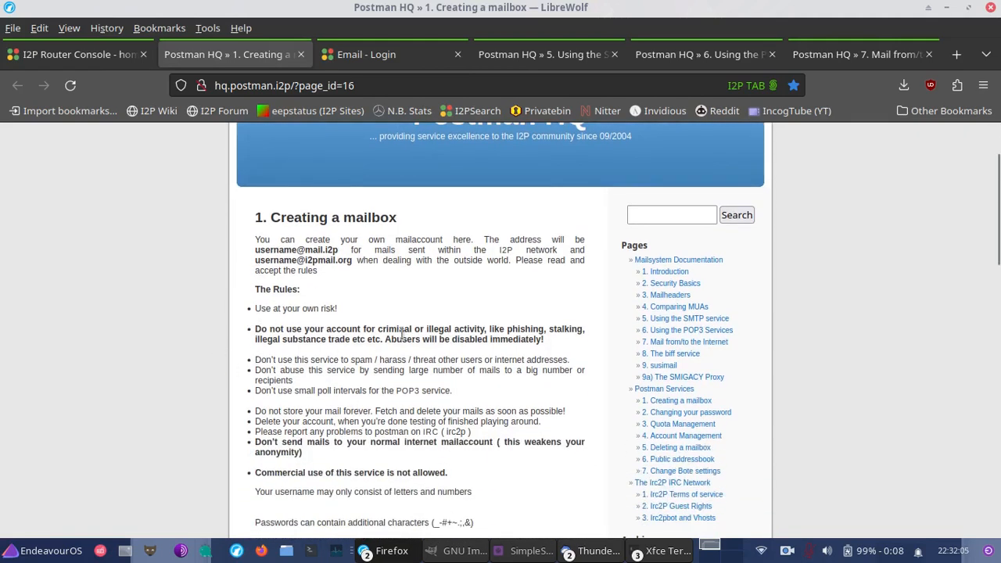
{"action": "mouse_move", "coordinate": [252, 327]}
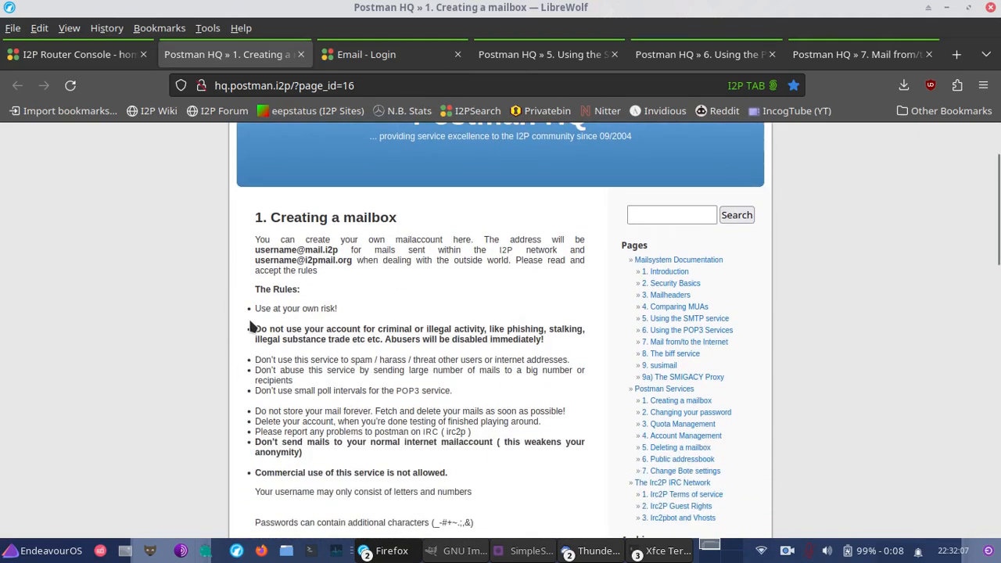
{"action": "mouse_move", "coordinate": [197, 250]}
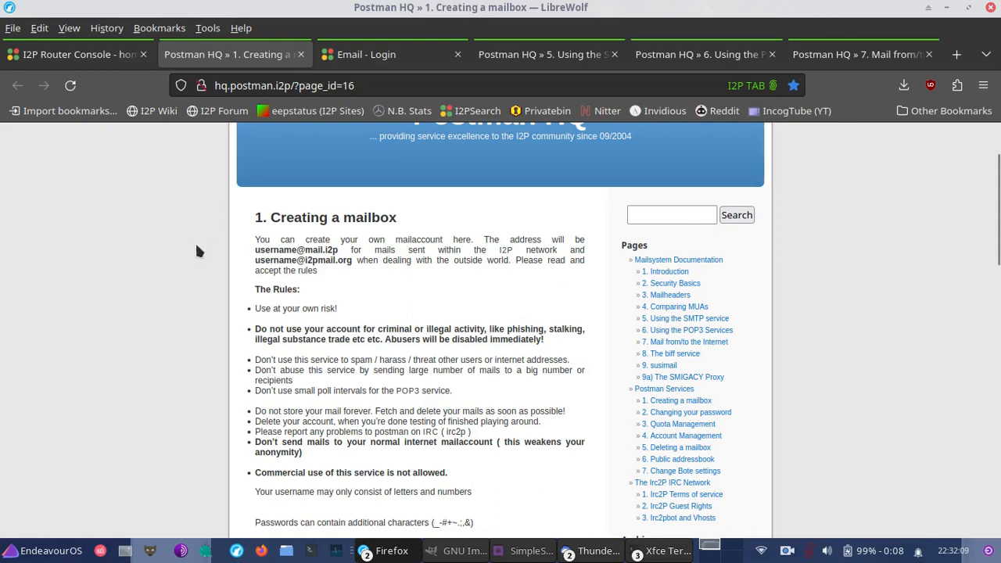
{"action": "mouse_move", "coordinate": [154, 308]}
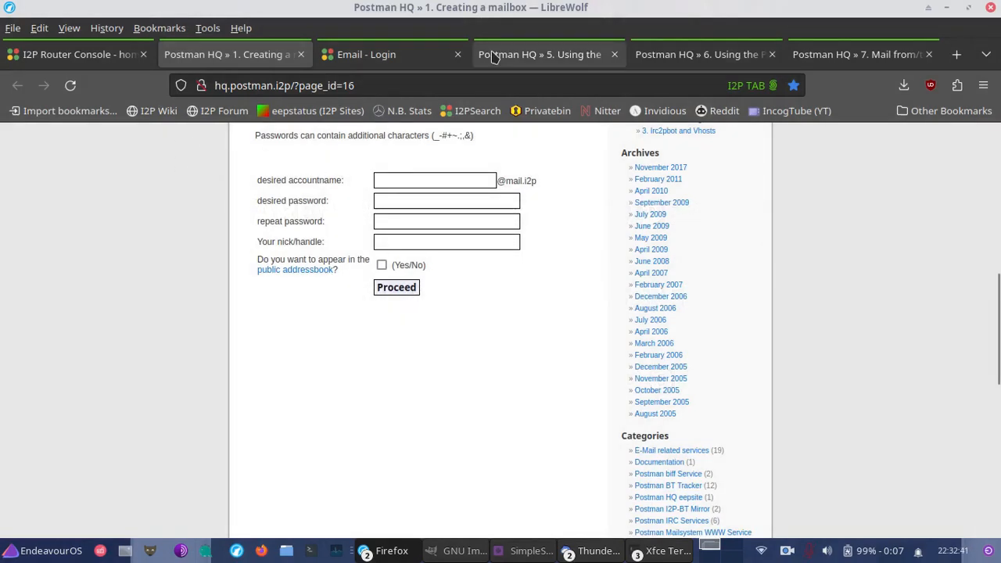
- Open the Router Console's Email link in a new tab and view the webmail login
{"action": "left_click", "coordinate": [76, 54]}
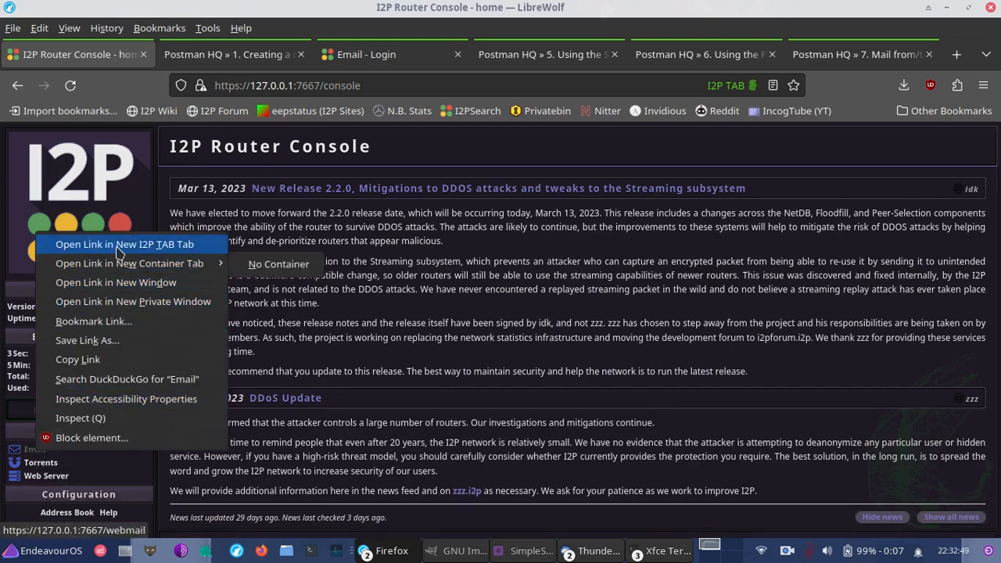
{"action": "left_click", "coordinate": [124, 243]}
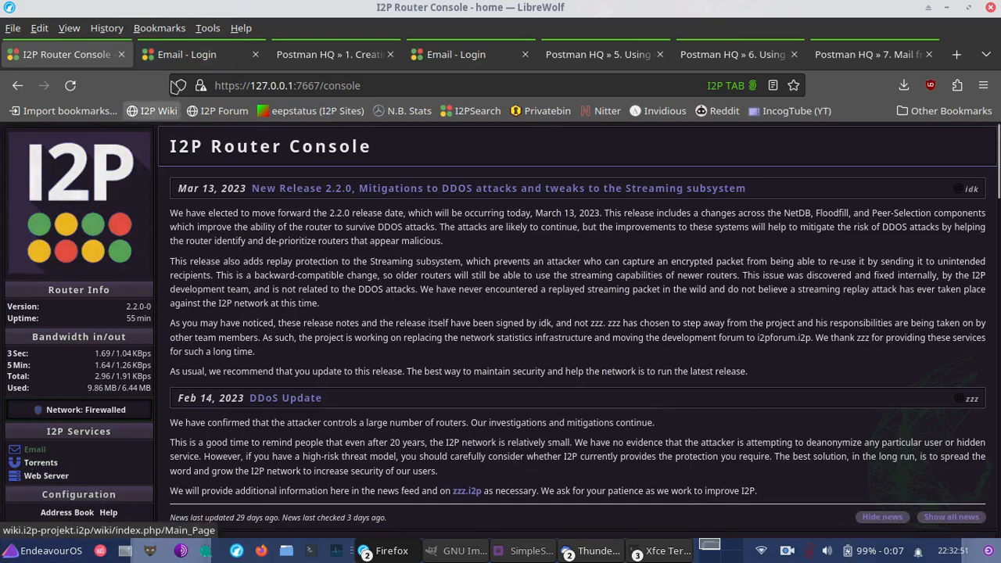
{"action": "left_click", "coordinate": [186, 54]}
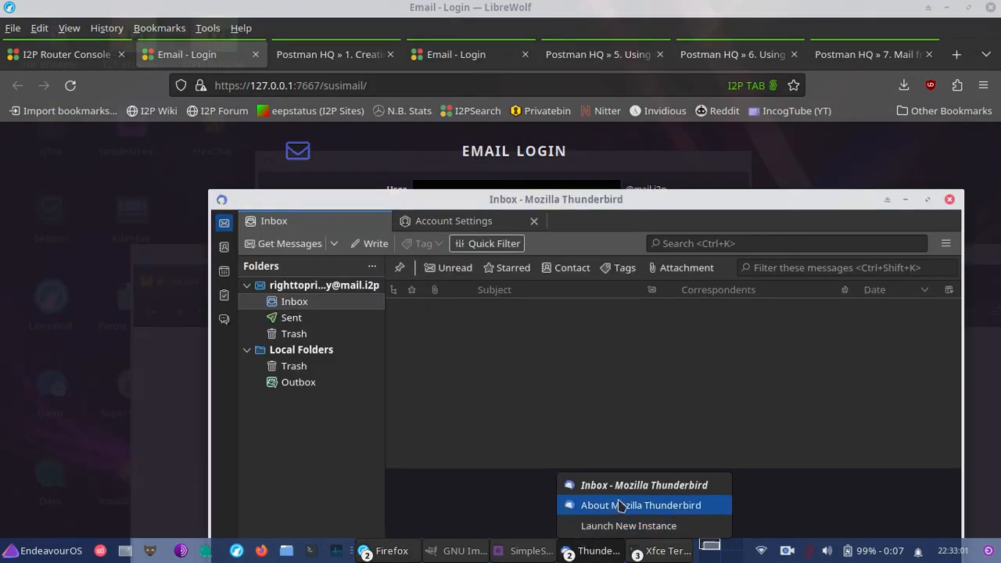
- Dismiss the About Thunderbird window (version 102.9.0) and maximise Thunderbird
{"action": "left_click", "coordinate": [640, 504]}
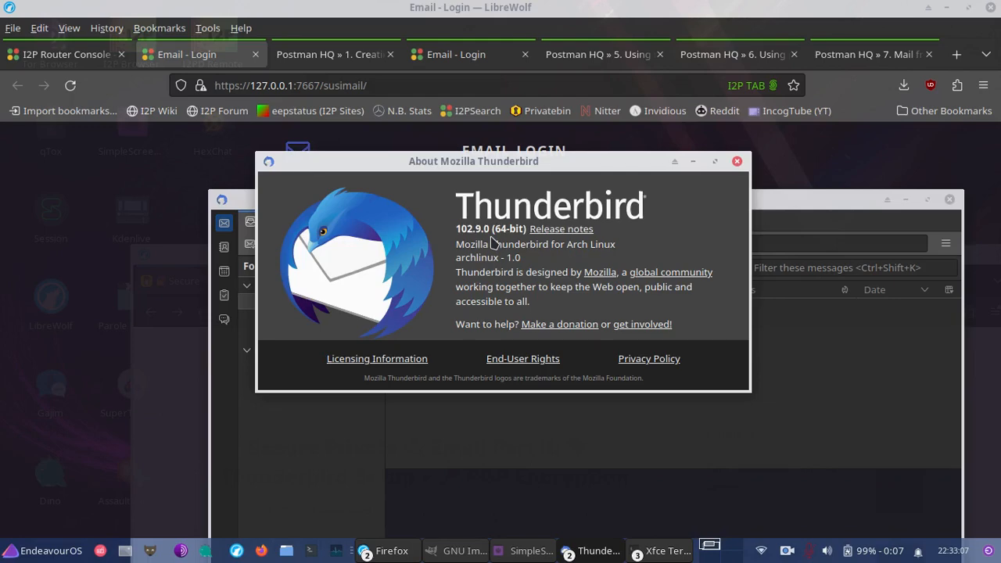
{"action": "mouse_move", "coordinate": [555, 328]}
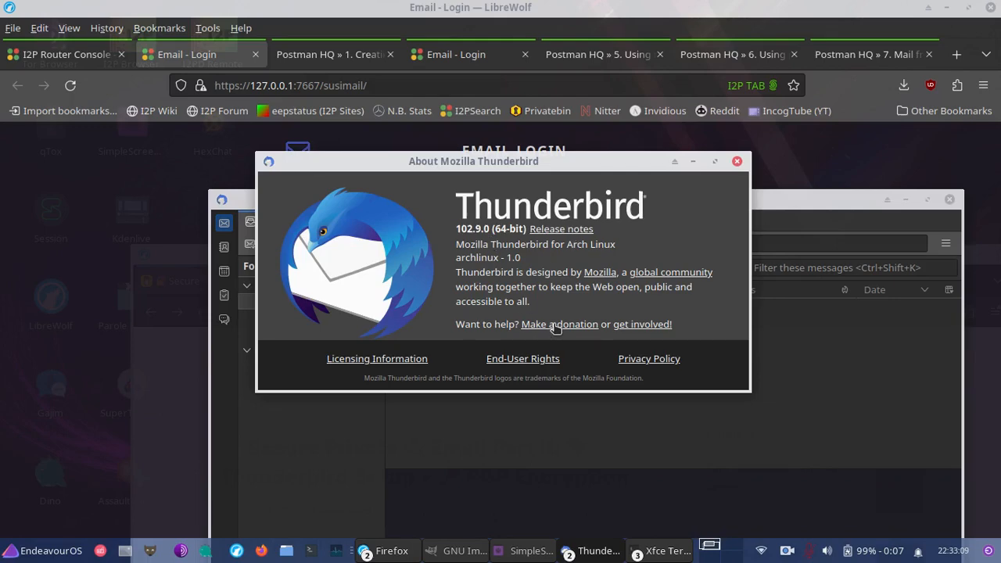
{"action": "left_click", "coordinate": [735, 161]}
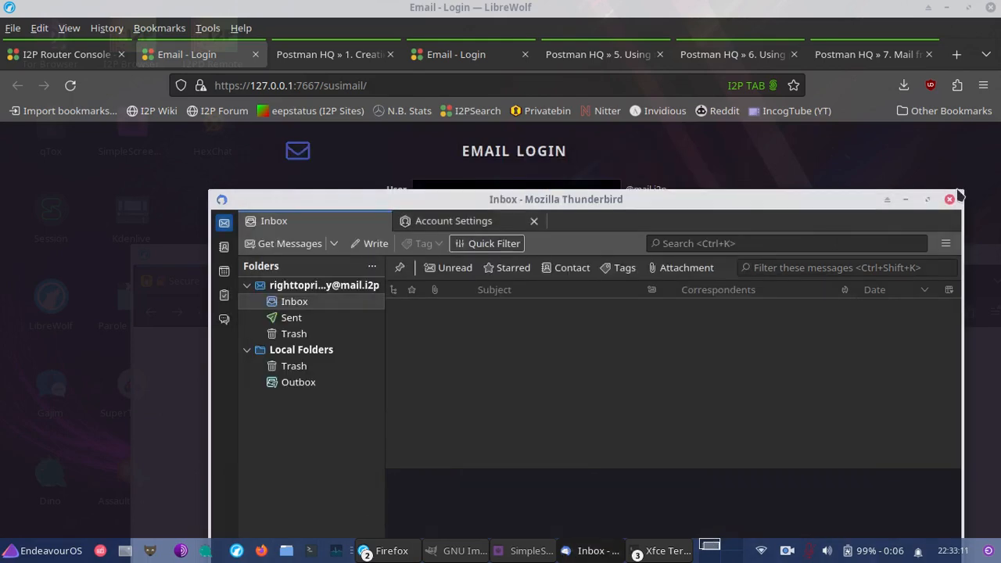
{"action": "left_click", "coordinate": [927, 198]}
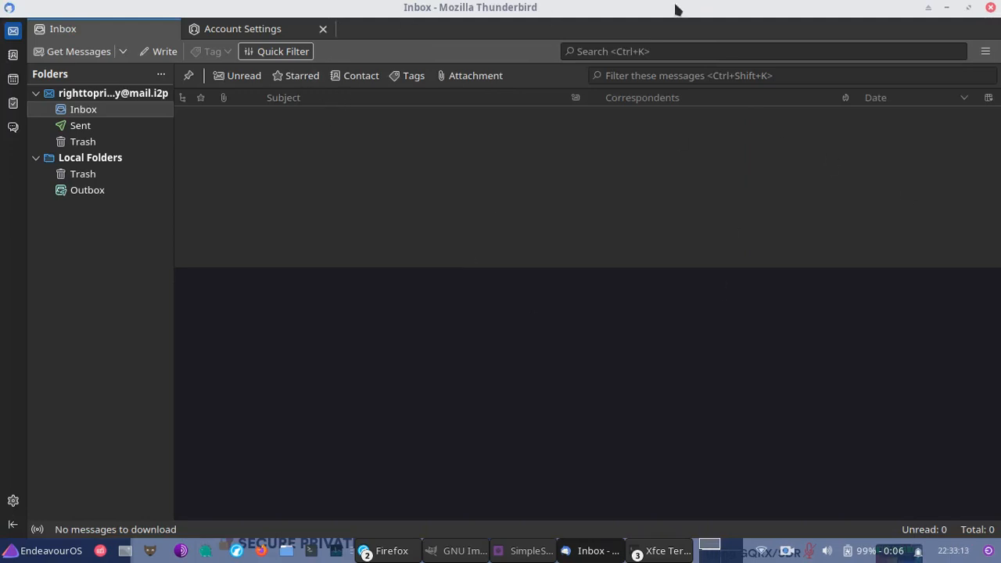
{"action": "mouse_move", "coordinate": [984, 51]}
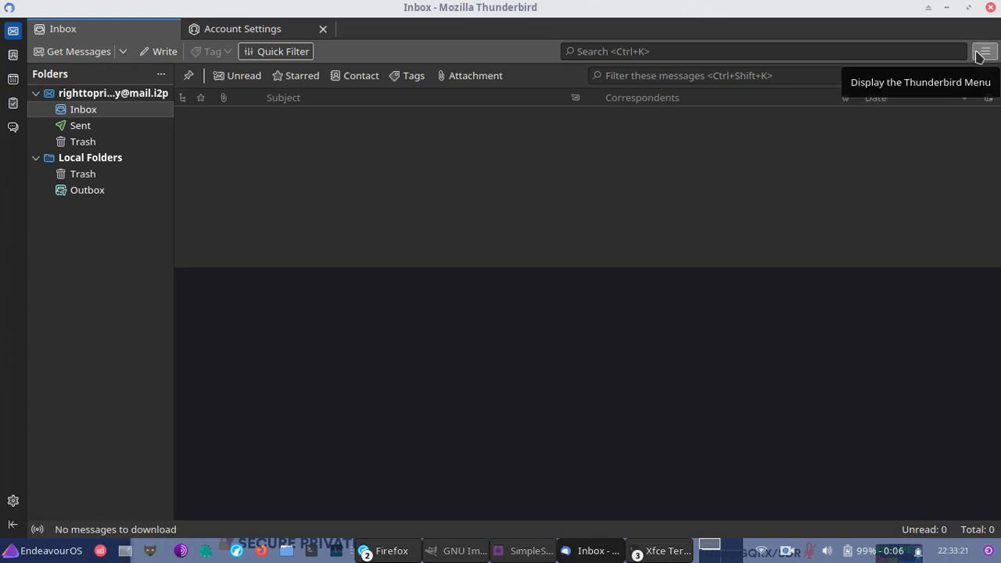
- Go to the Help section's troubleshooting information from the Thunderbird app menu
{"action": "left_click", "coordinate": [984, 51]}
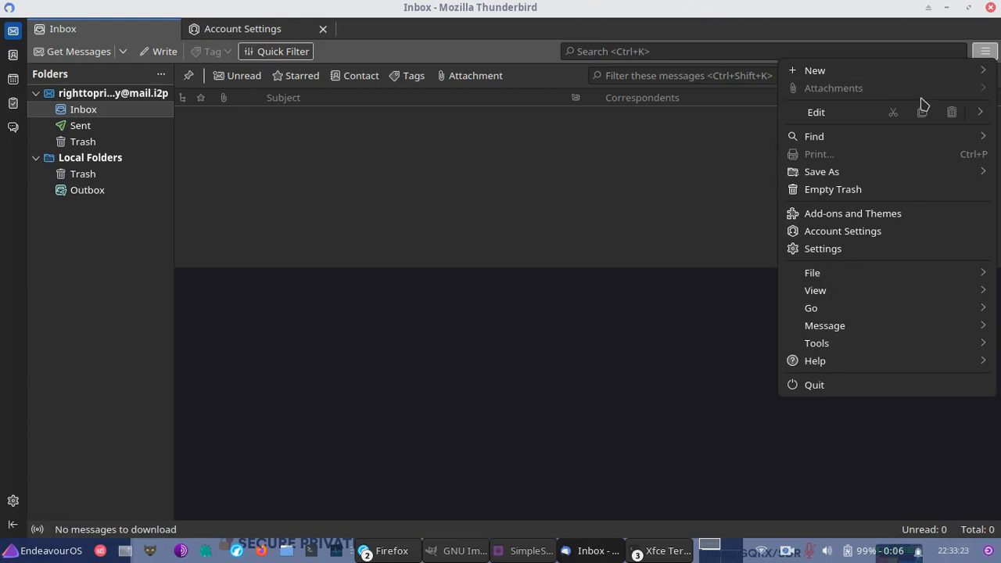
{"action": "left_click", "coordinate": [815, 361]}
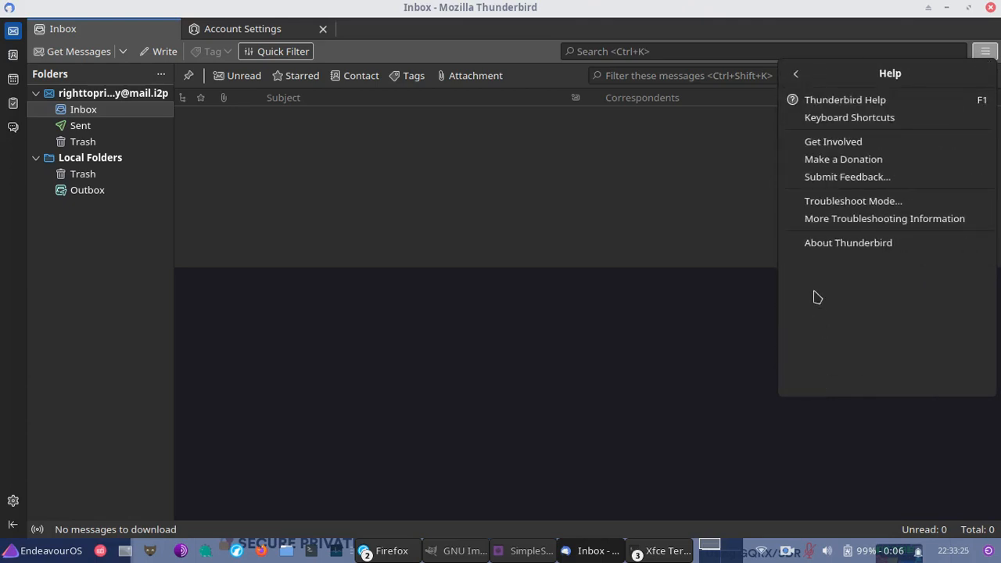
{"action": "left_click", "coordinate": [884, 218]}
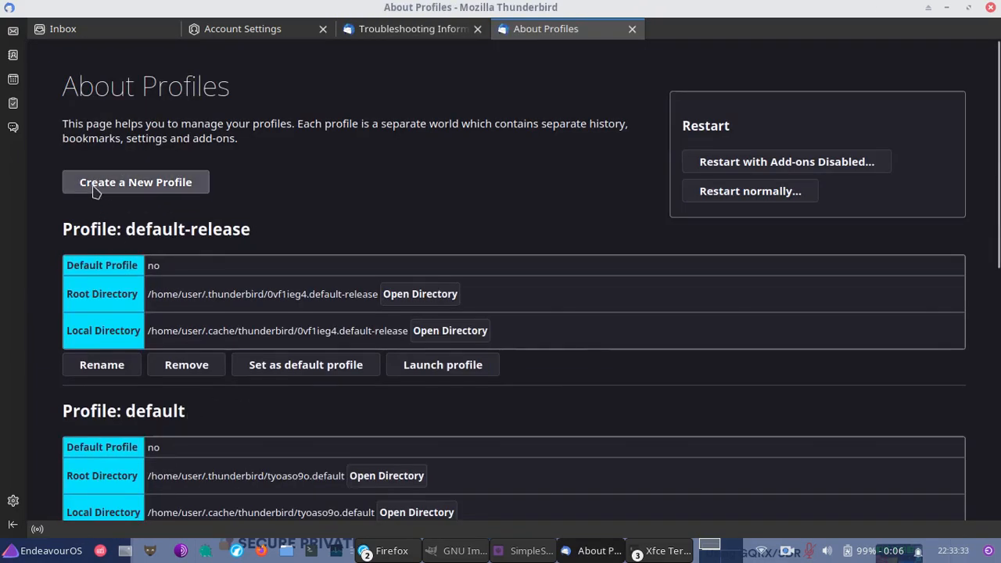
{"action": "left_click", "coordinate": [135, 181]}
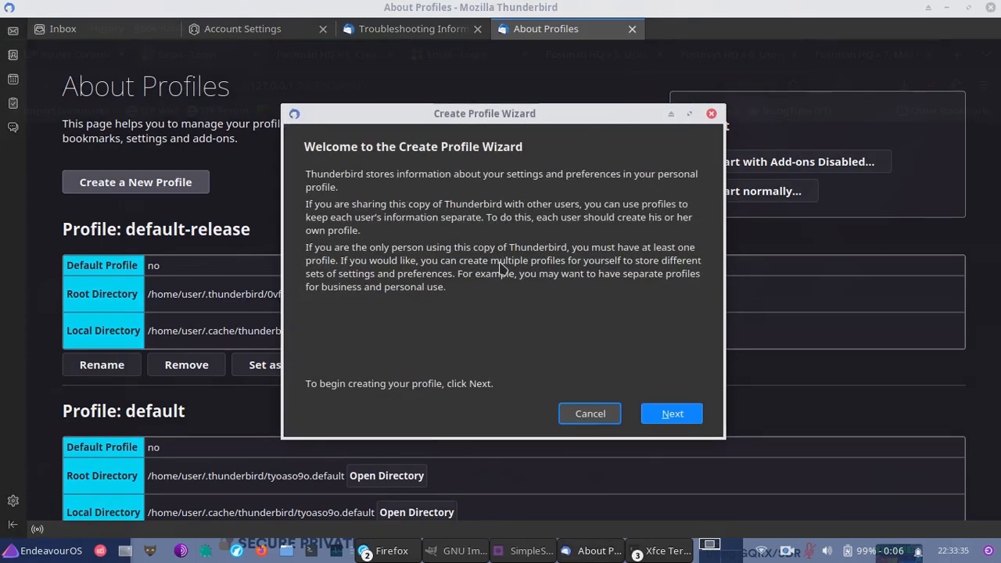
{"action": "mouse_move", "coordinate": [591, 337]}
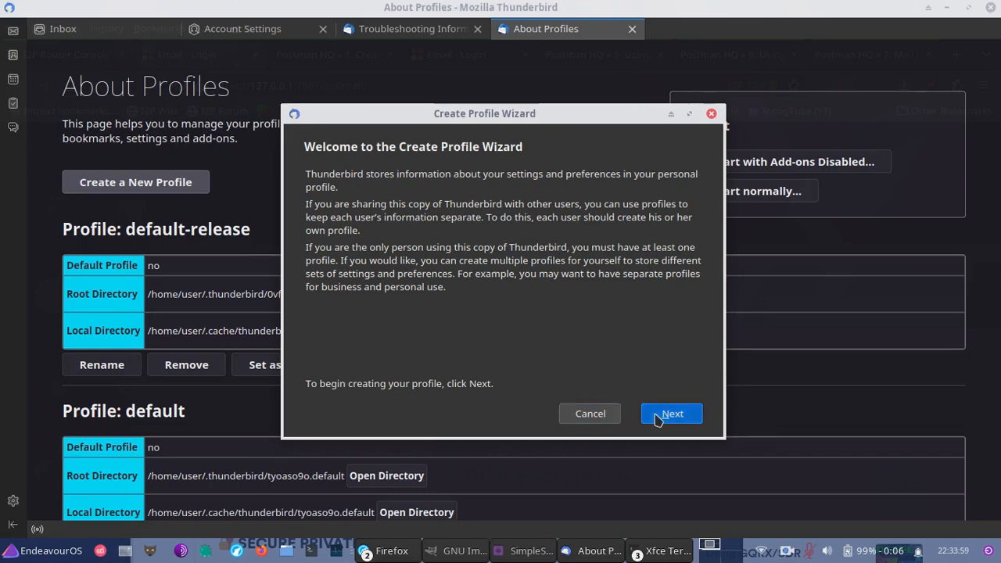
{"action": "left_click", "coordinate": [671, 413]}
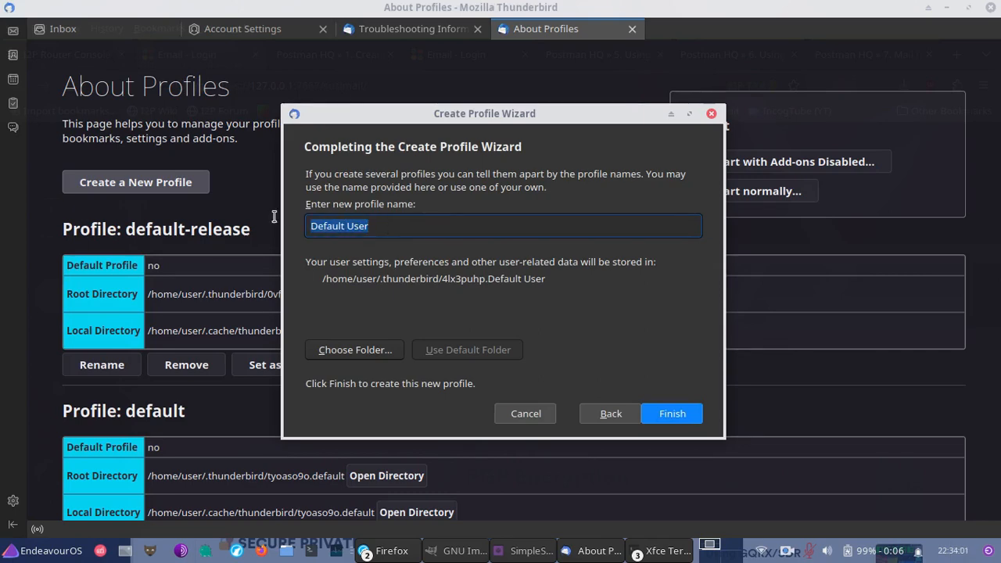
{"action": "type", "text": "I2Pmail"}
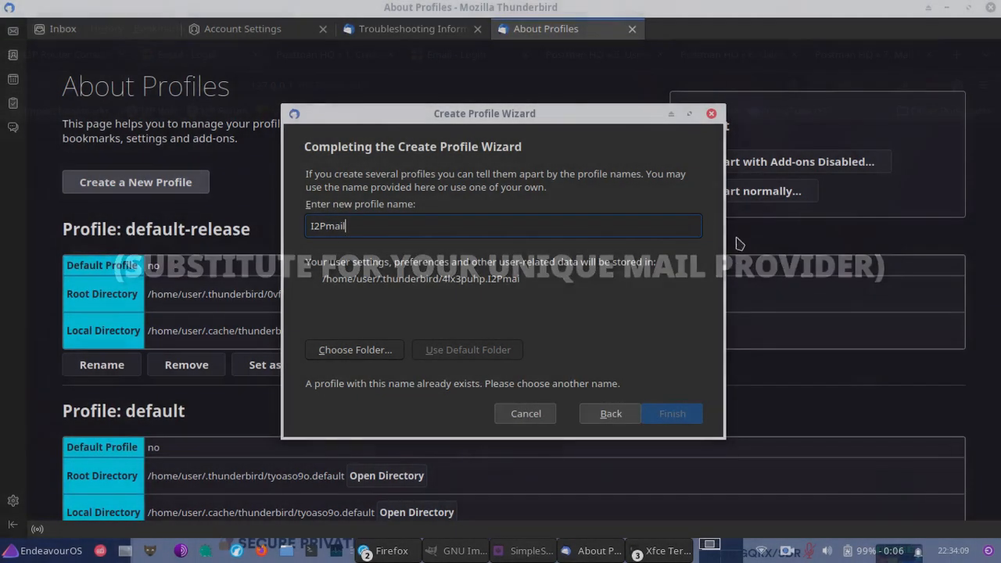
{"action": "left_click", "coordinate": [524, 413]}
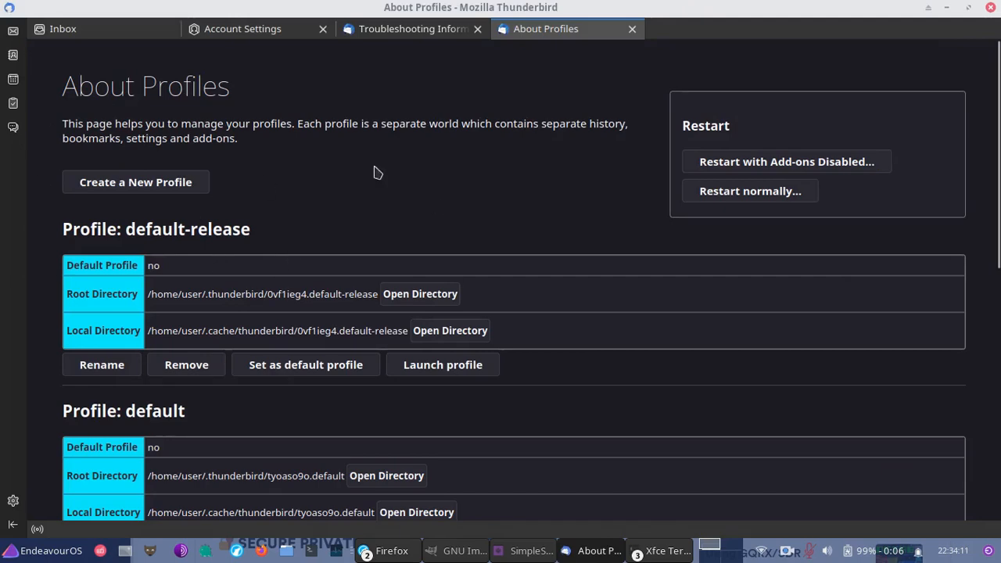
- Check the I2Pmail profile and review POP settings (127.0.0.1:7660) with connection security None
{"action": "scroll", "scroll_direction": "down", "scroll_amount": 3}
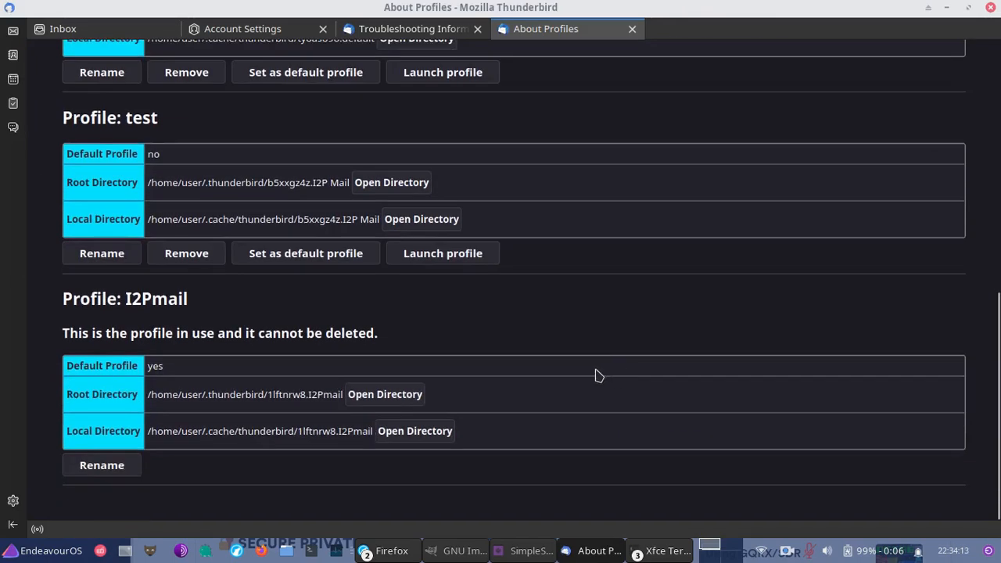
{"action": "mouse_move", "coordinate": [176, 324]}
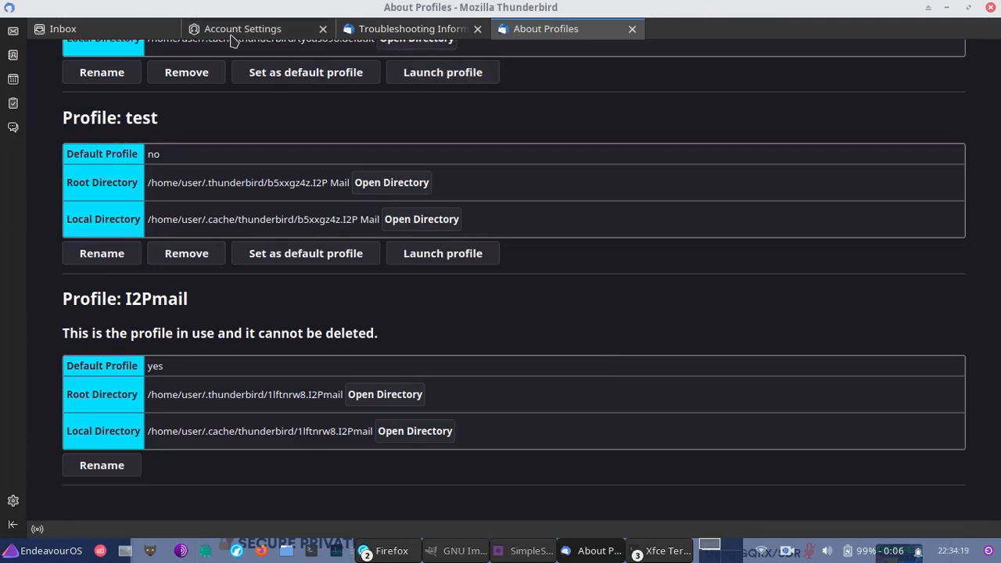
{"action": "left_click", "coordinate": [242, 28]}
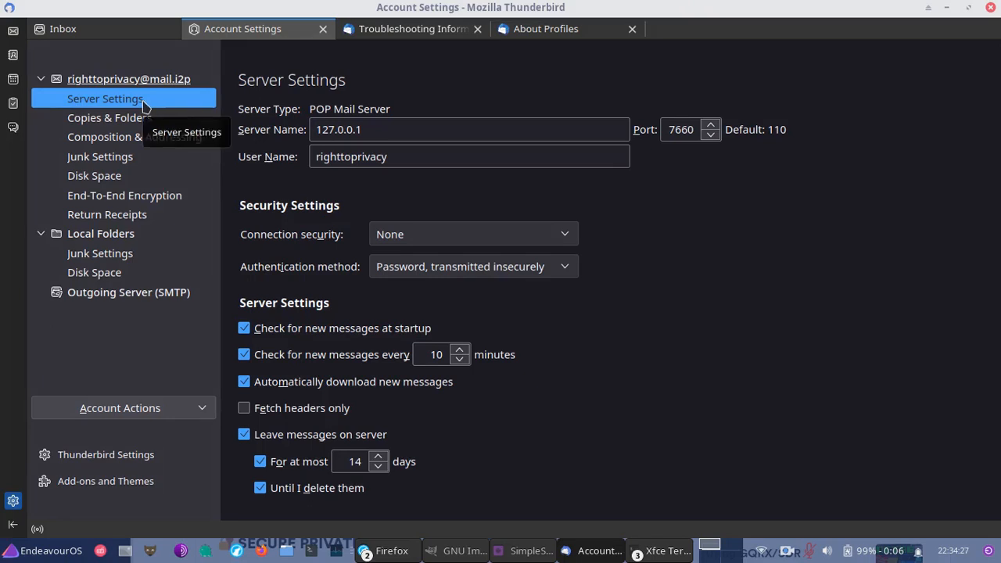
{"action": "mouse_move", "coordinate": [374, 115]}
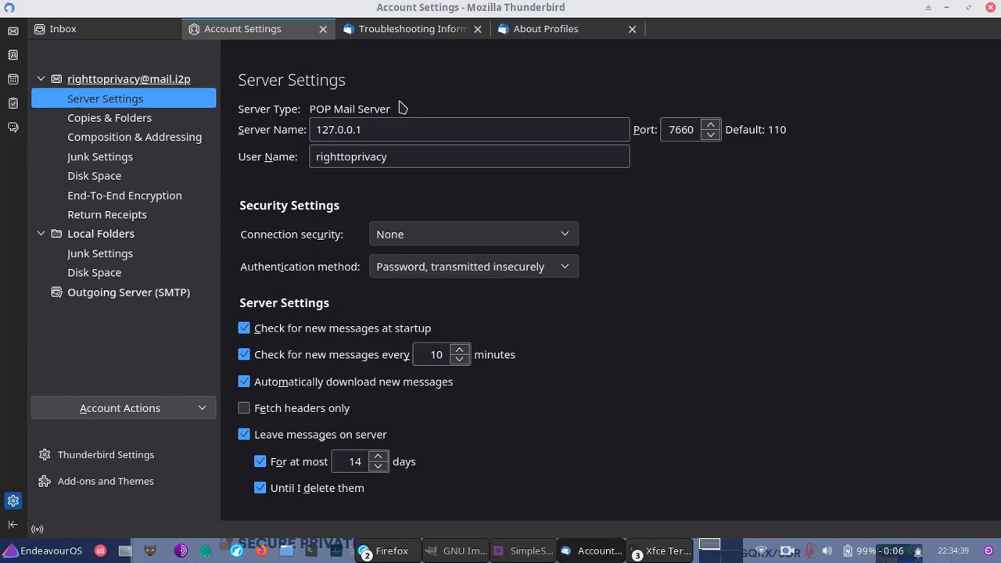
{"action": "mouse_move", "coordinate": [696, 328]}
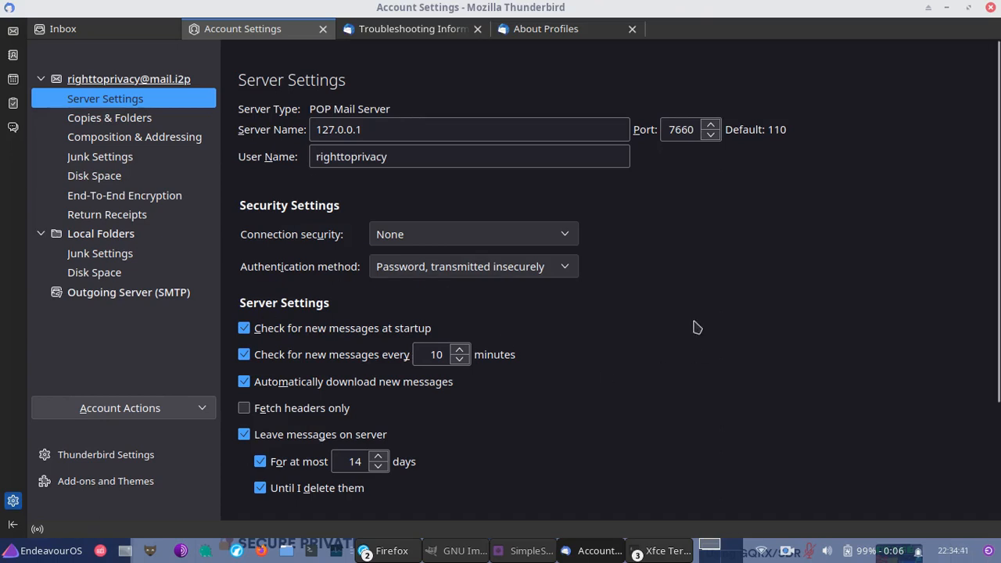
{"action": "left_click", "coordinate": [244, 434]}
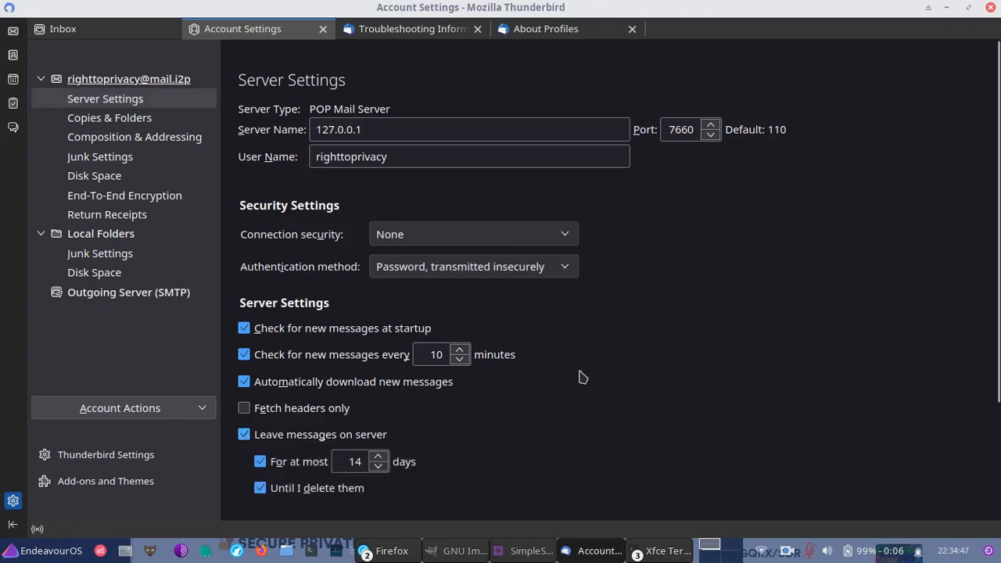
{"action": "mouse_move", "coordinate": [727, 409]}
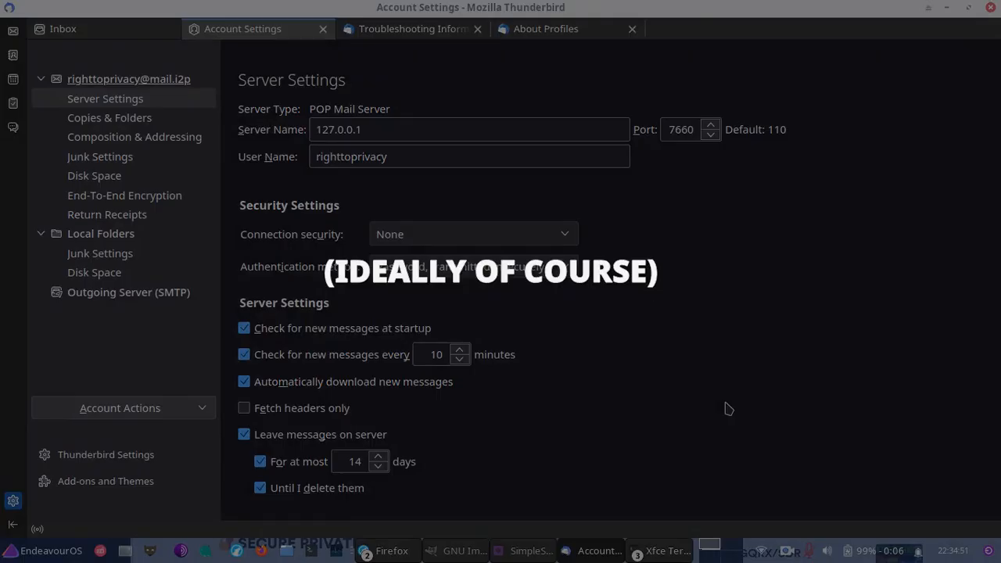
{"action": "mouse_move", "coordinate": [565, 223]}
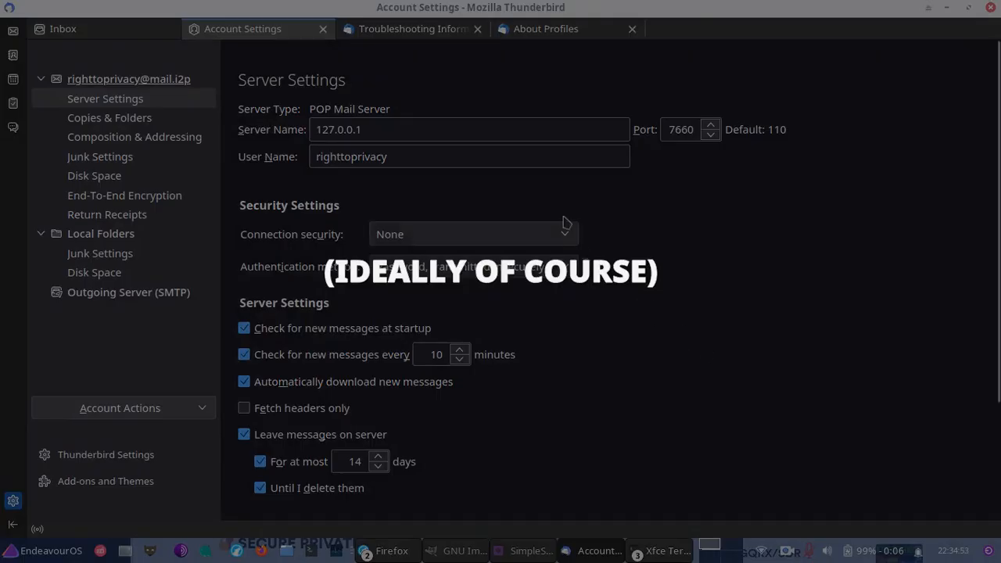
{"action": "mouse_move", "coordinate": [521, 196]}
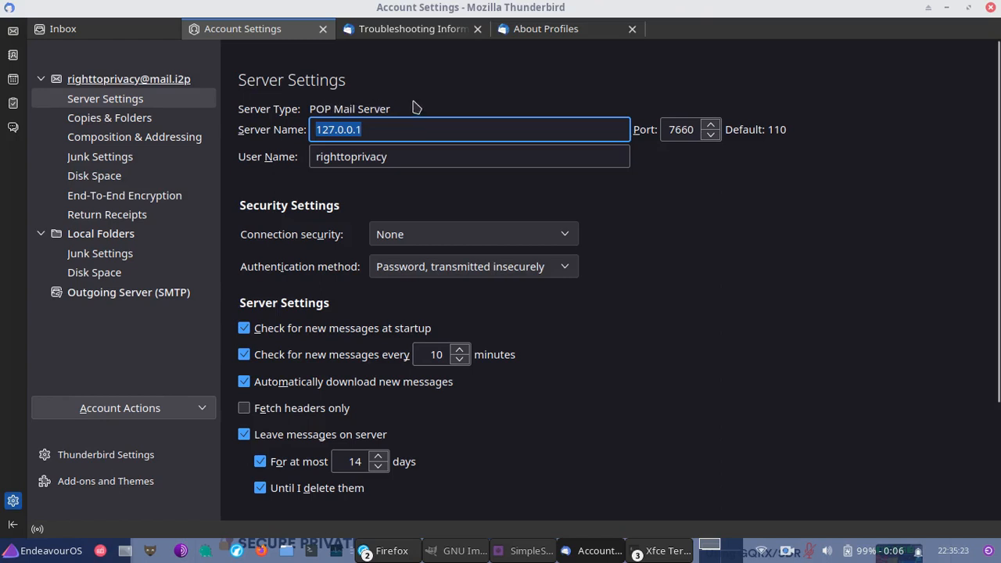
{"action": "mouse_move", "coordinate": [264, 172]}
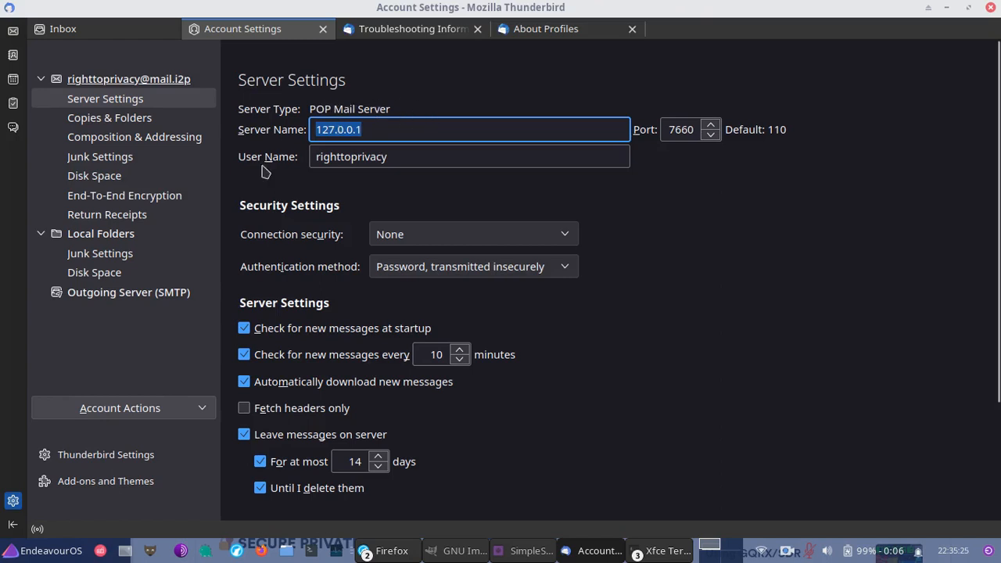
{"action": "mouse_move", "coordinate": [586, 365]}
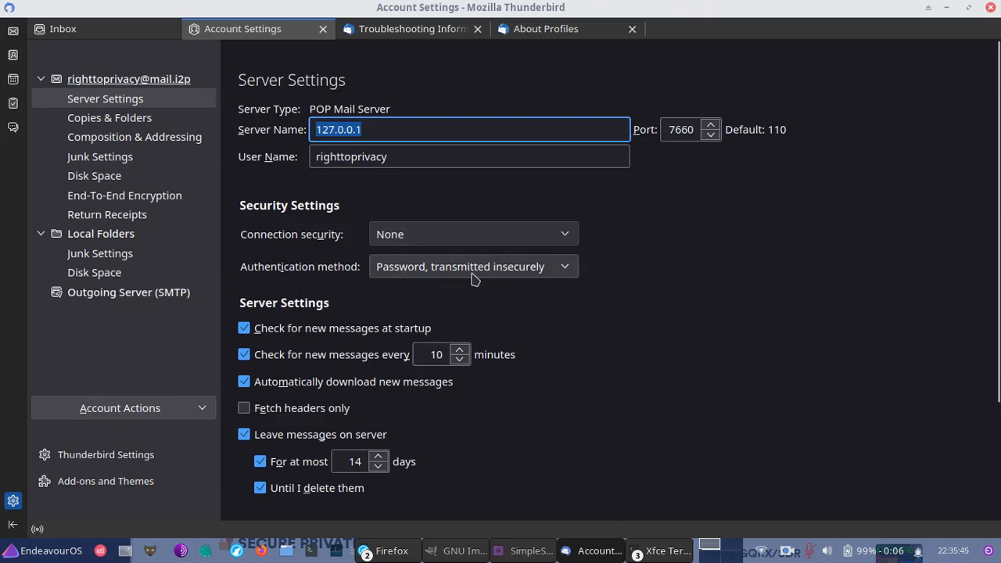
{"action": "mouse_move", "coordinate": [530, 275]}
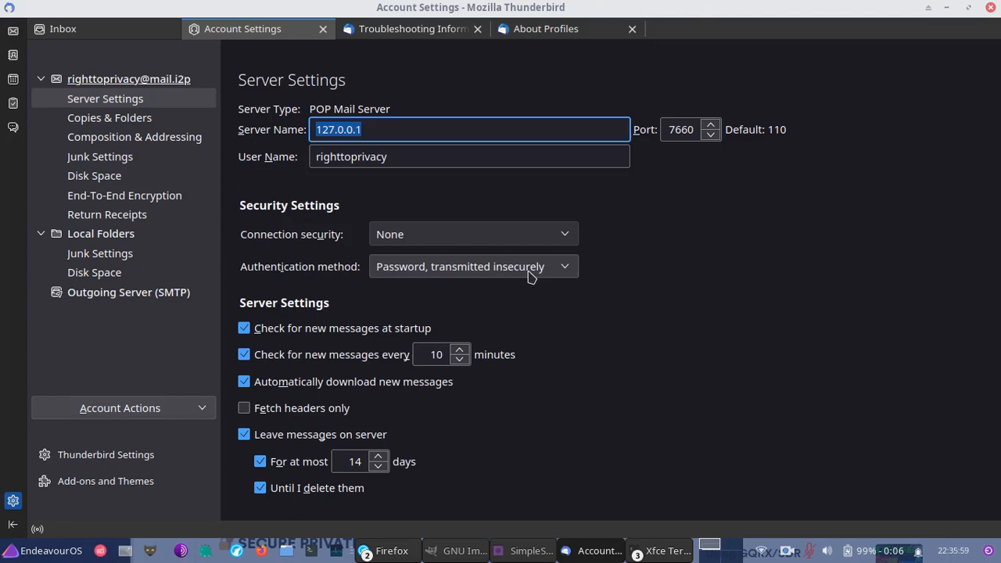
{"action": "left_click", "coordinate": [472, 233]}
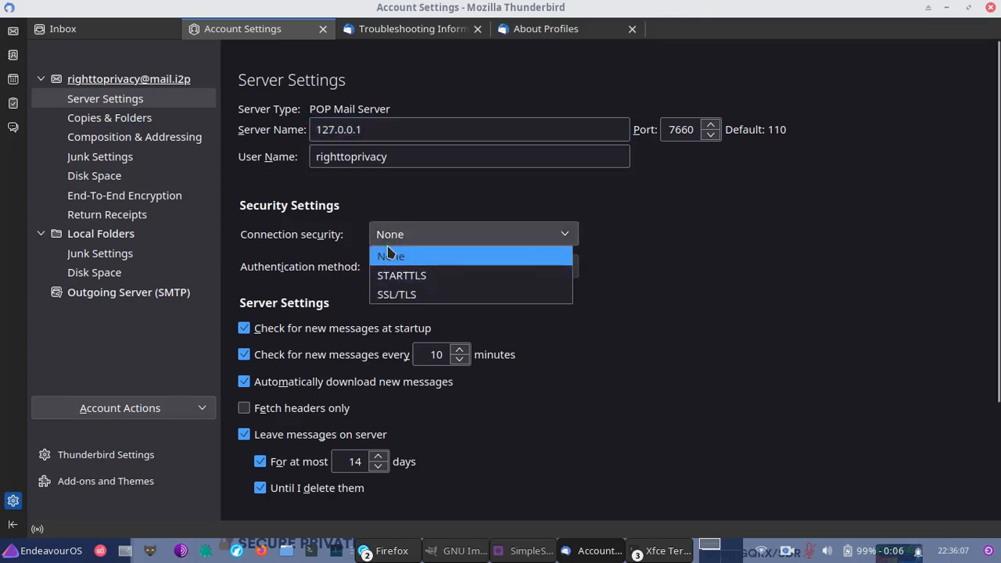
{"action": "left_click", "coordinate": [390, 256]}
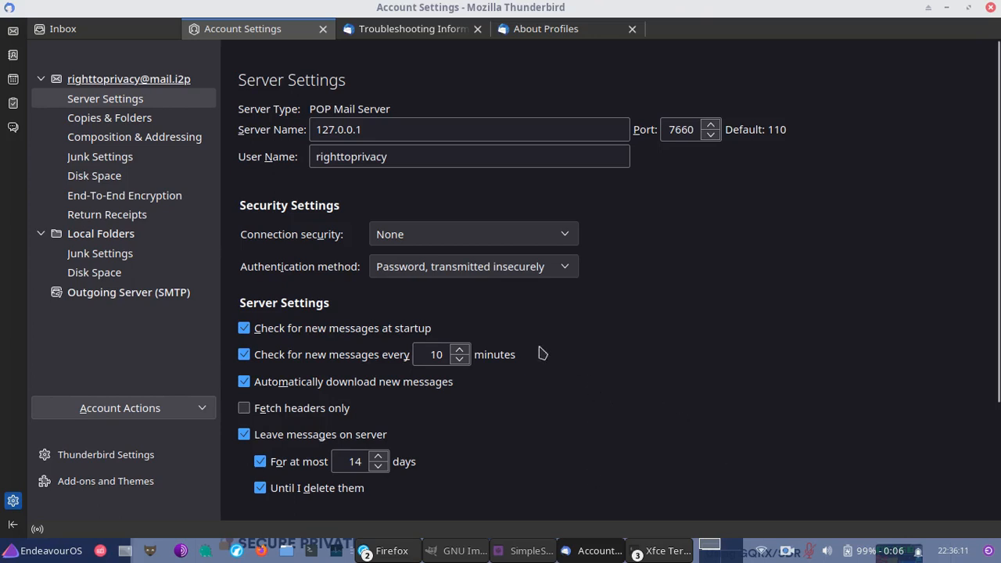
{"action": "left_click", "coordinate": [128, 292]}
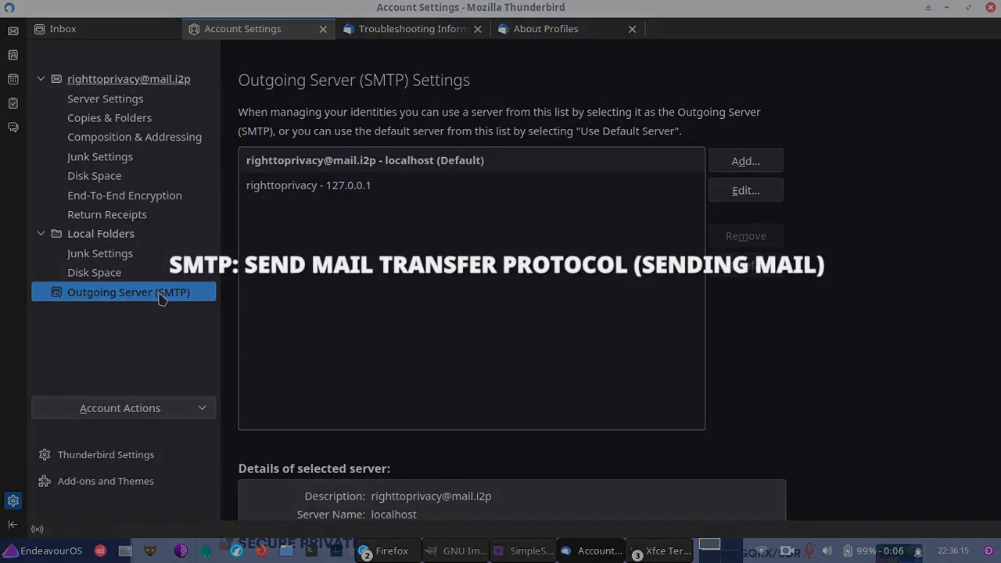
{"action": "mouse_move", "coordinate": [185, 297]}
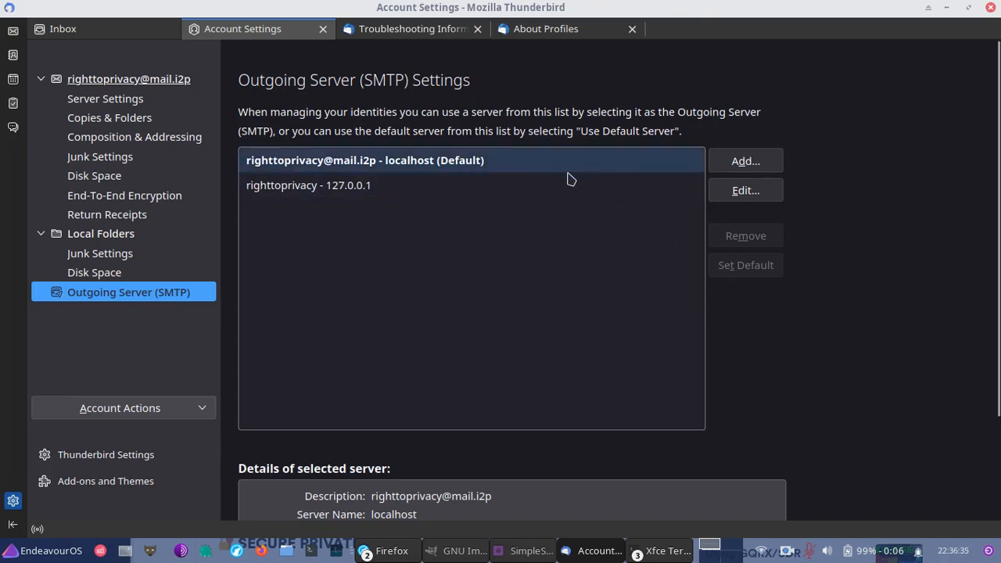
{"action": "mouse_move", "coordinate": [446, 165]}
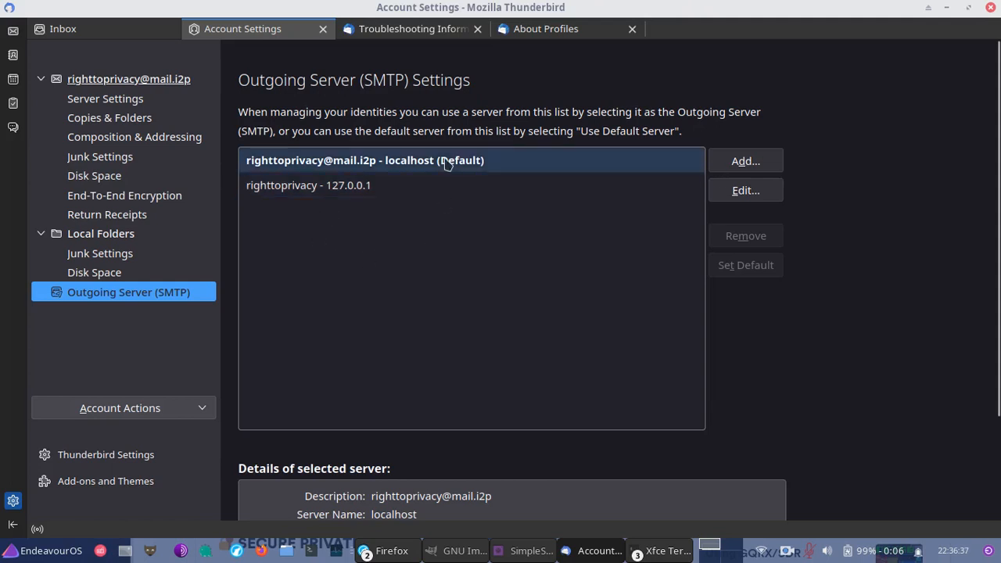
- Scroll to the localhost SMTP server details: port 7659, no connection security
{"action": "scroll", "scroll_direction": "down", "scroll_amount": 3}
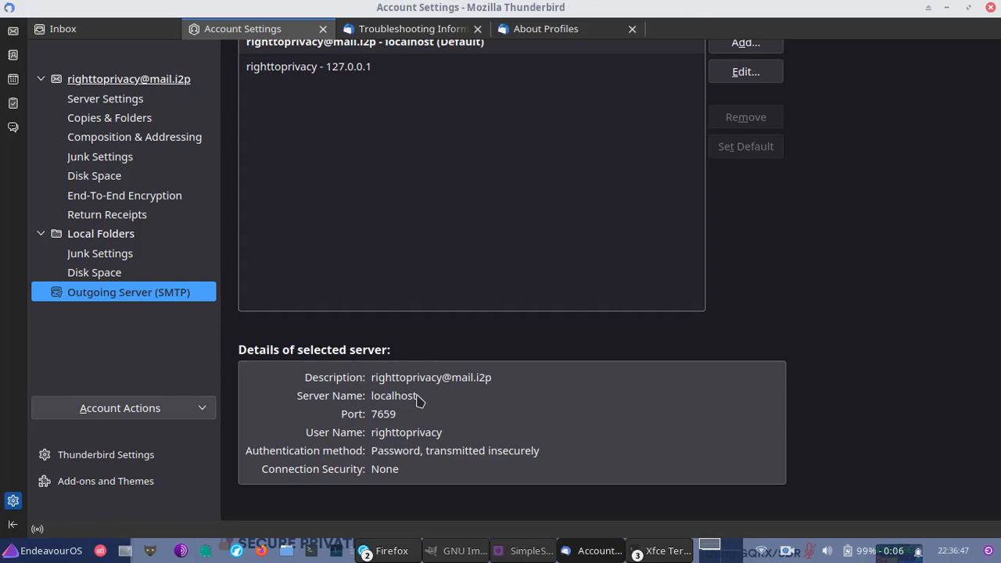
{"action": "mouse_move", "coordinate": [371, 419]}
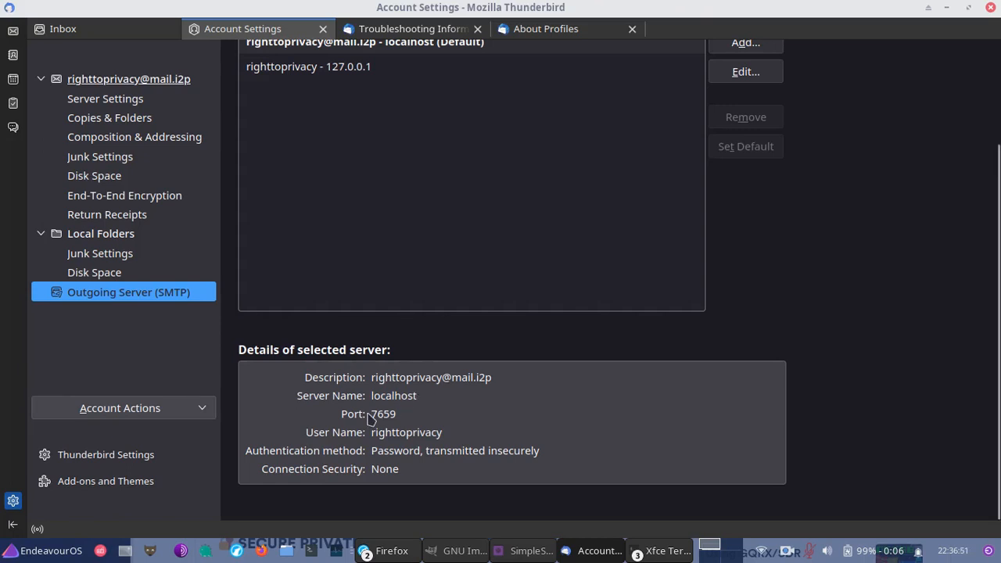
{"action": "mouse_move", "coordinate": [369, 422]}
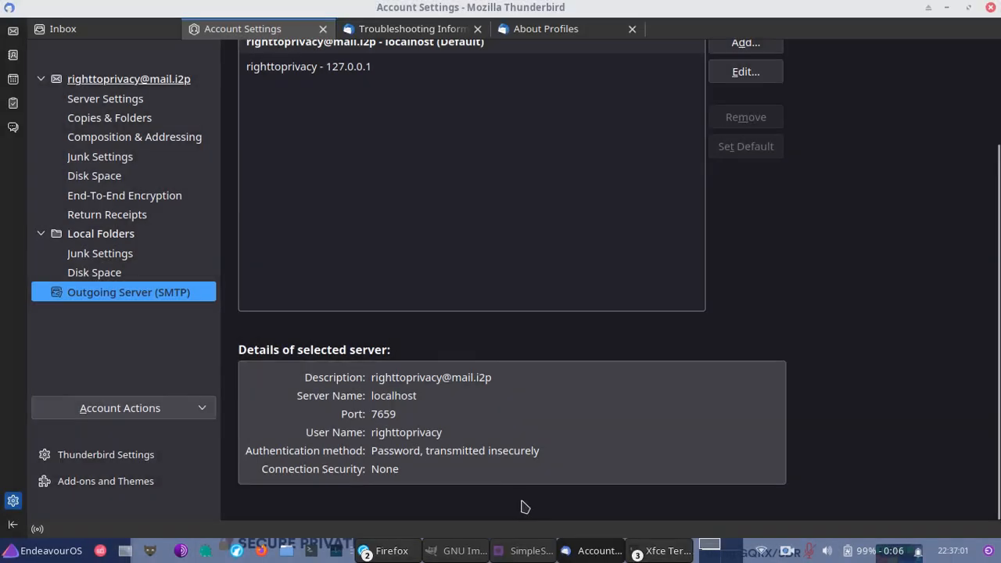
{"action": "mouse_move", "coordinate": [545, 459]}
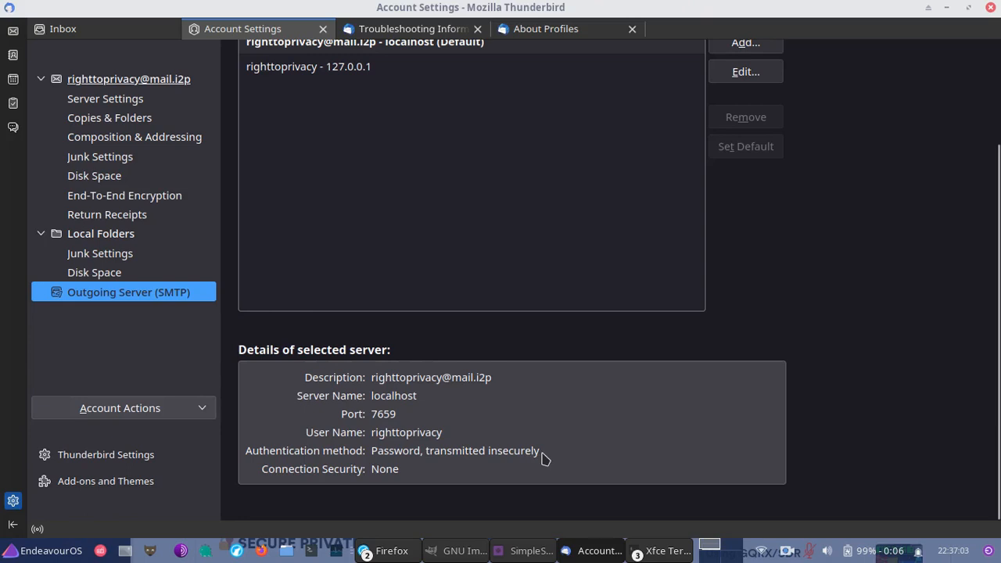
{"action": "mouse_move", "coordinate": [535, 463]}
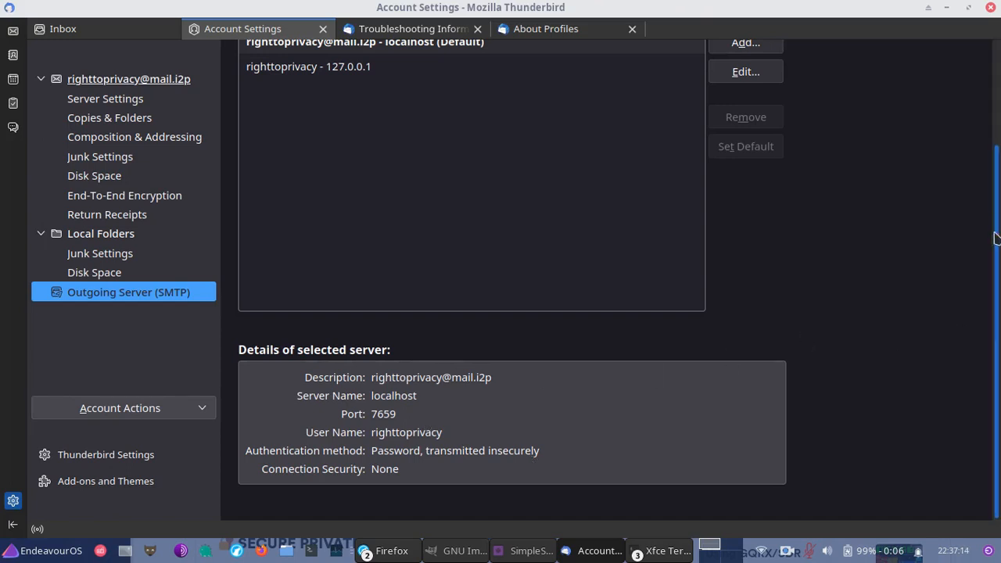
{"action": "left_click", "coordinate": [125, 195]}
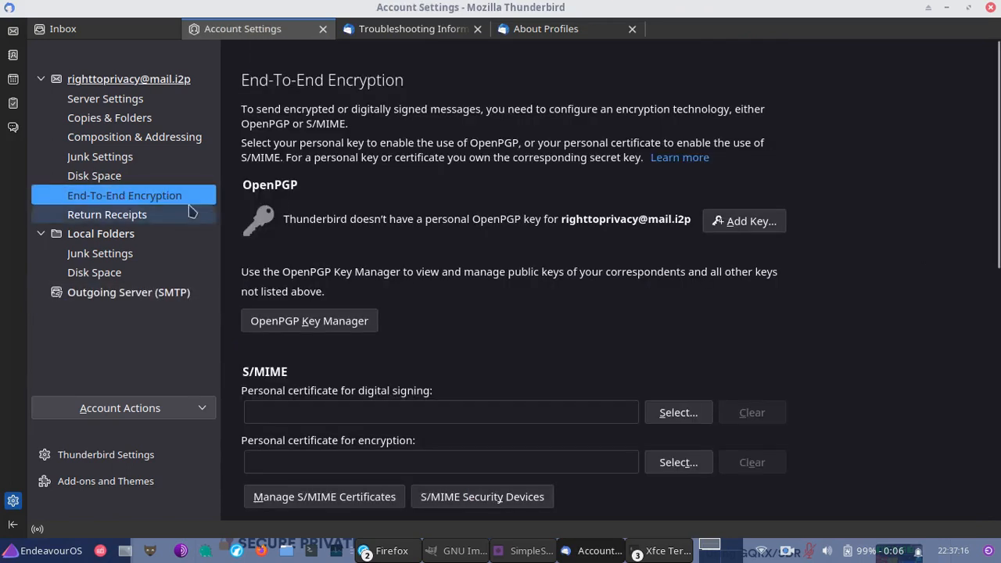
{"action": "mouse_move", "coordinate": [342, 221]}
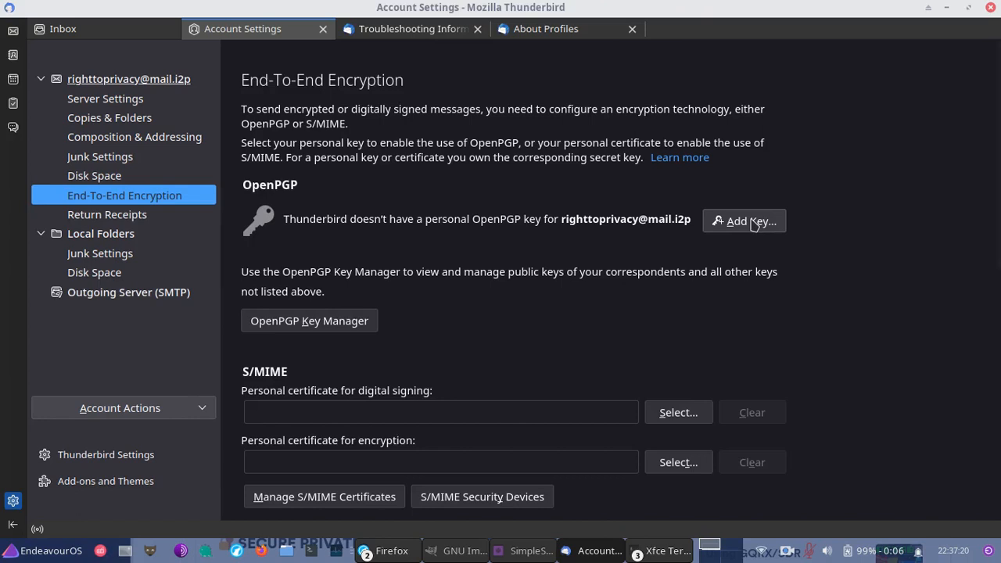
{"action": "left_click", "coordinate": [743, 220]}
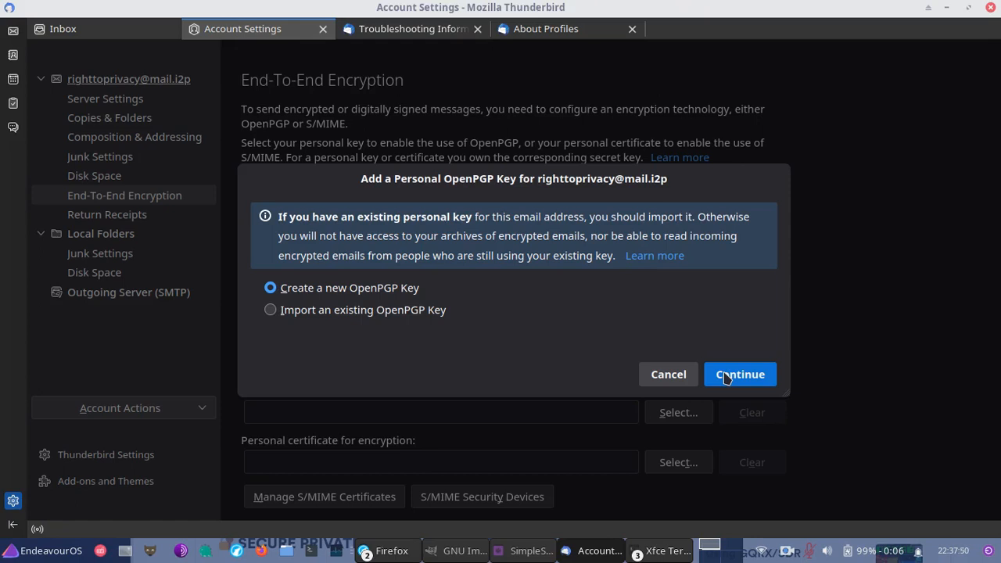
- Configure the new OpenPGP key as RSA 4096 expiring in 3 years and generate it
{"action": "left_click", "coordinate": [739, 374]}
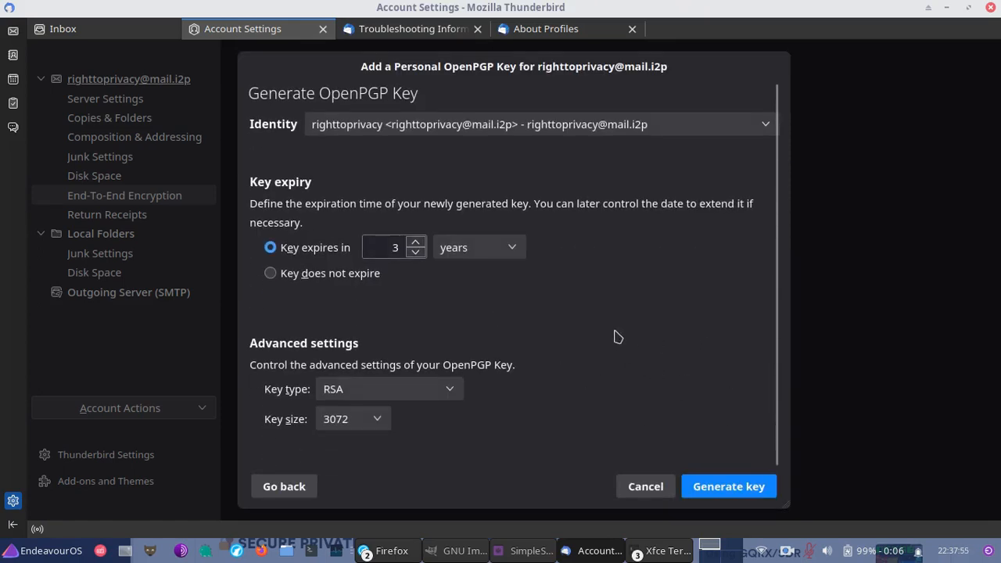
{"action": "mouse_move", "coordinate": [418, 105]}
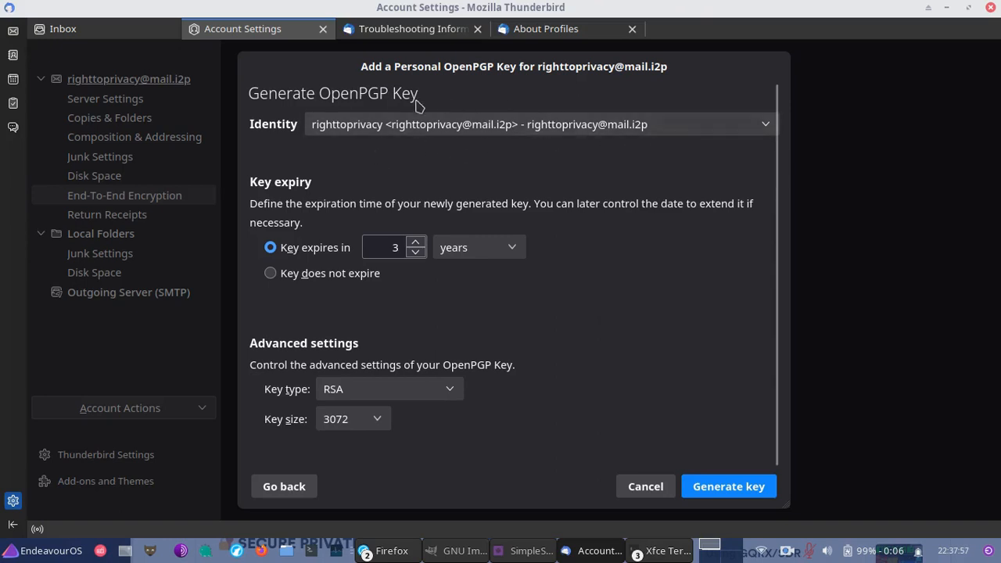
{"action": "mouse_move", "coordinate": [334, 128]}
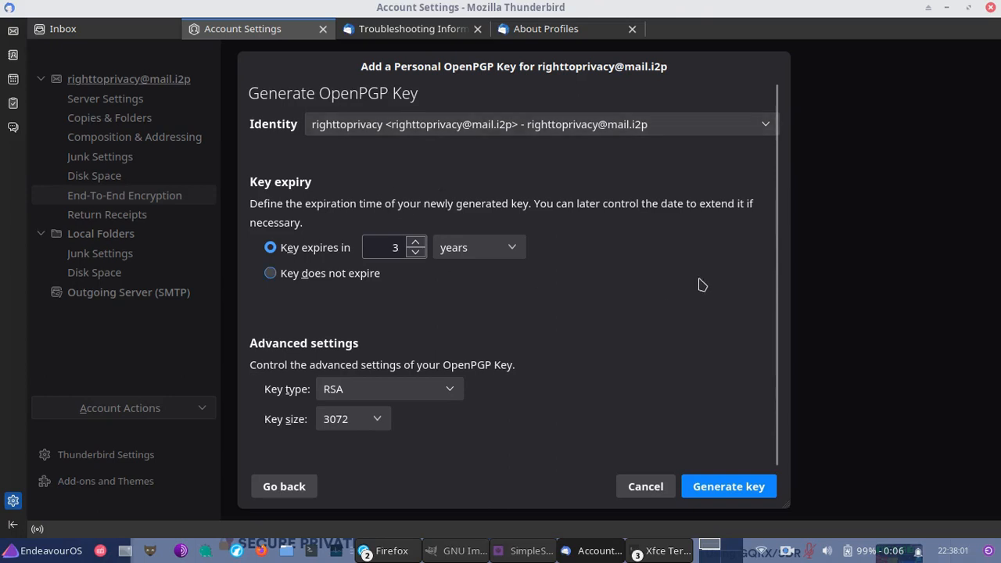
{"action": "mouse_move", "coordinate": [570, 415]}
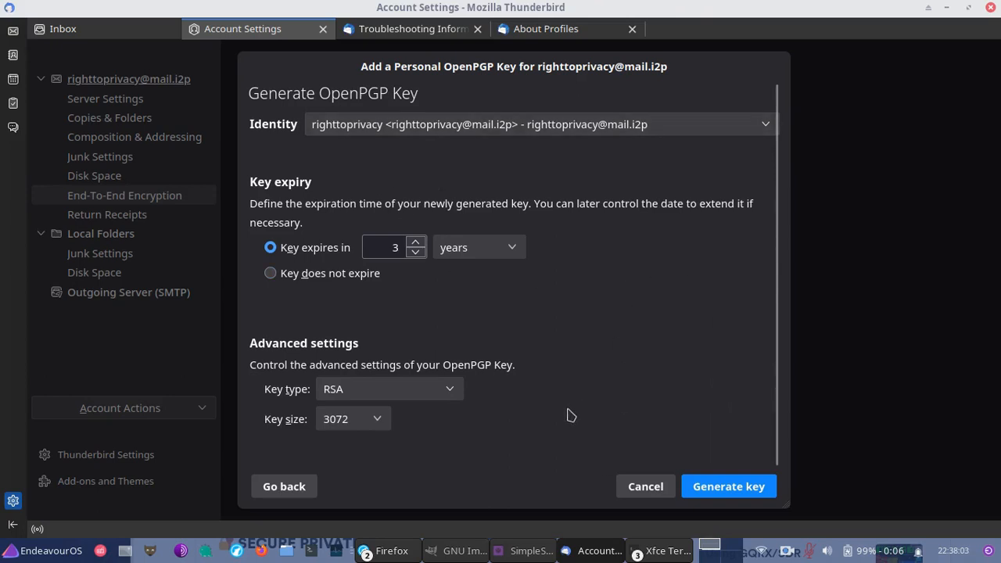
{"action": "left_click", "coordinate": [351, 418]}
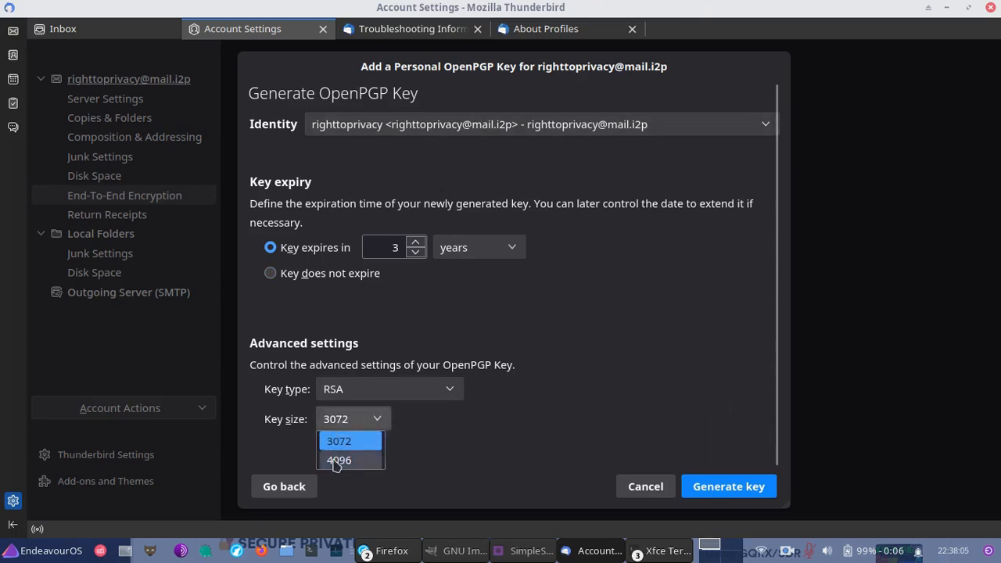
{"action": "left_click", "coordinate": [339, 460]}
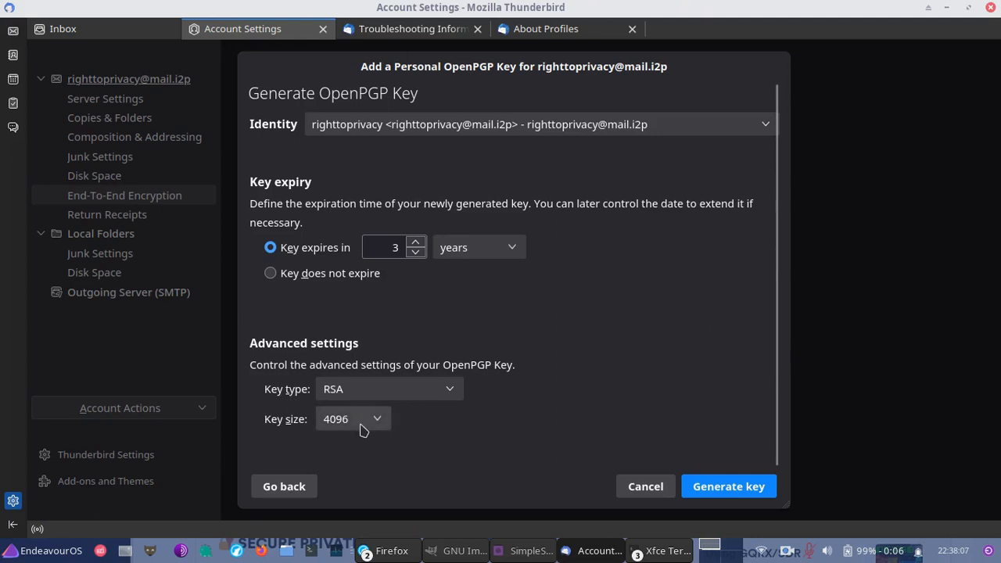
{"action": "mouse_move", "coordinate": [631, 410]}
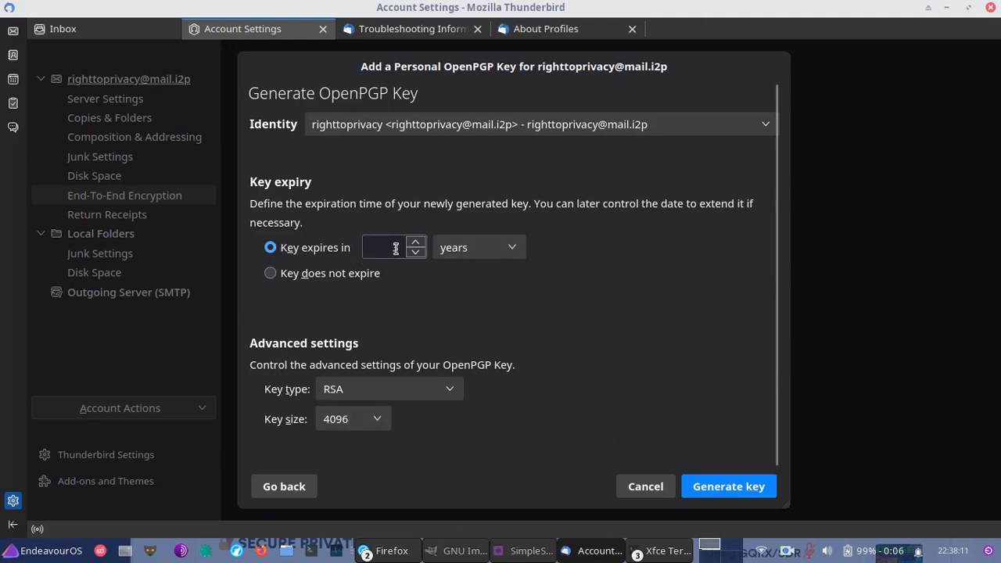
{"action": "type", "text": "3"}
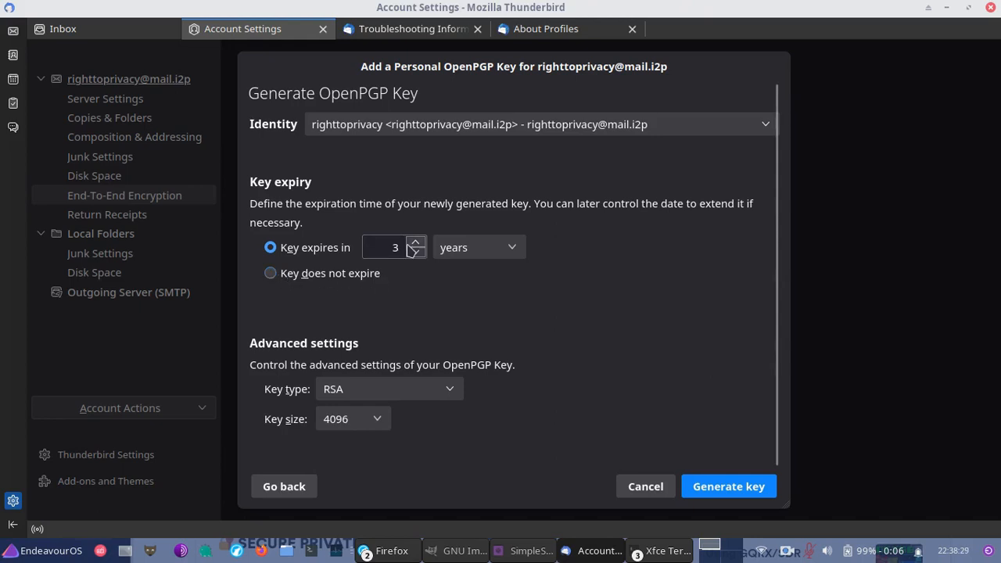
{"action": "mouse_move", "coordinate": [723, 449]}
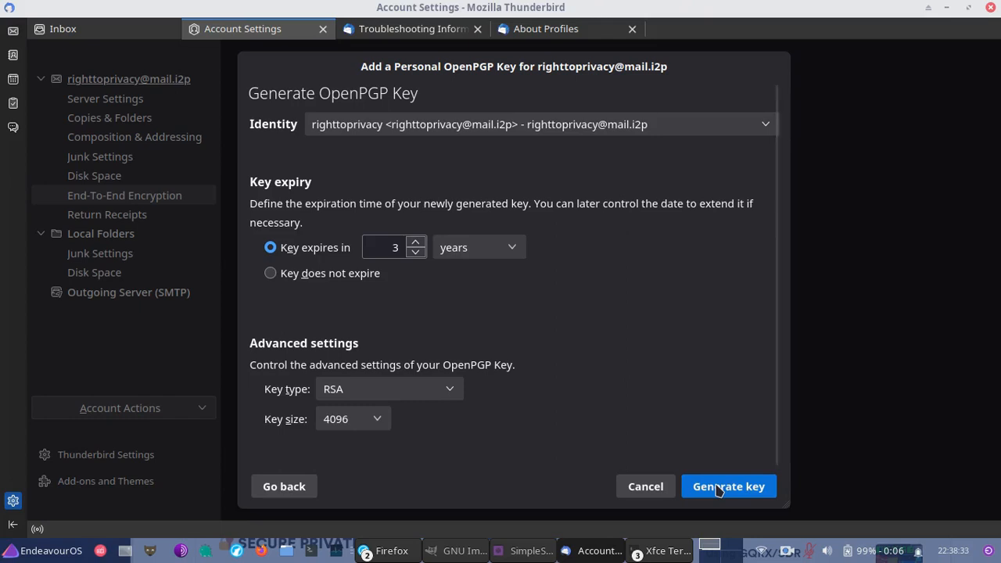
{"action": "left_click", "coordinate": [727, 486]}
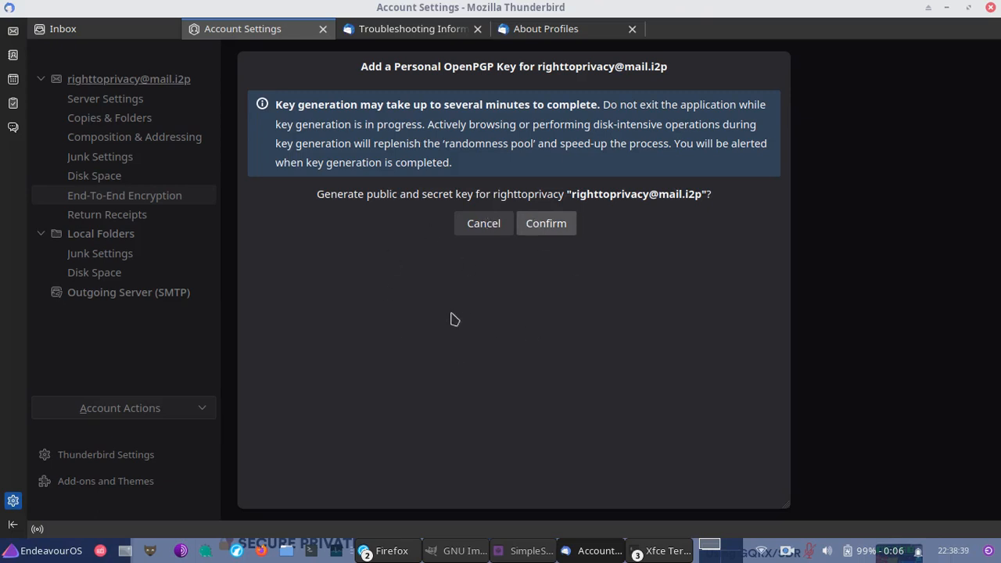
{"action": "mouse_move", "coordinate": [443, 294]}
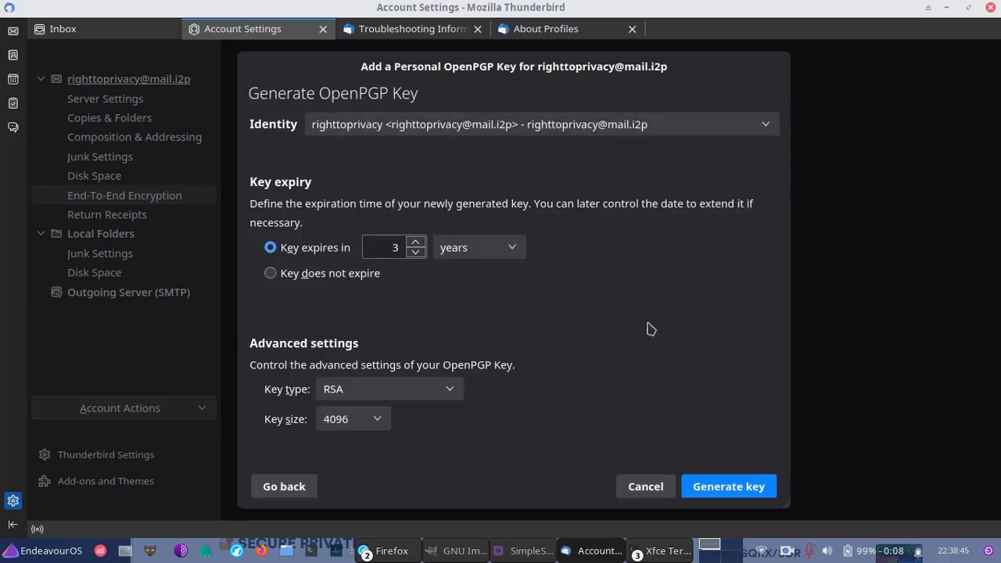
{"action": "mouse_move", "coordinate": [684, 395]}
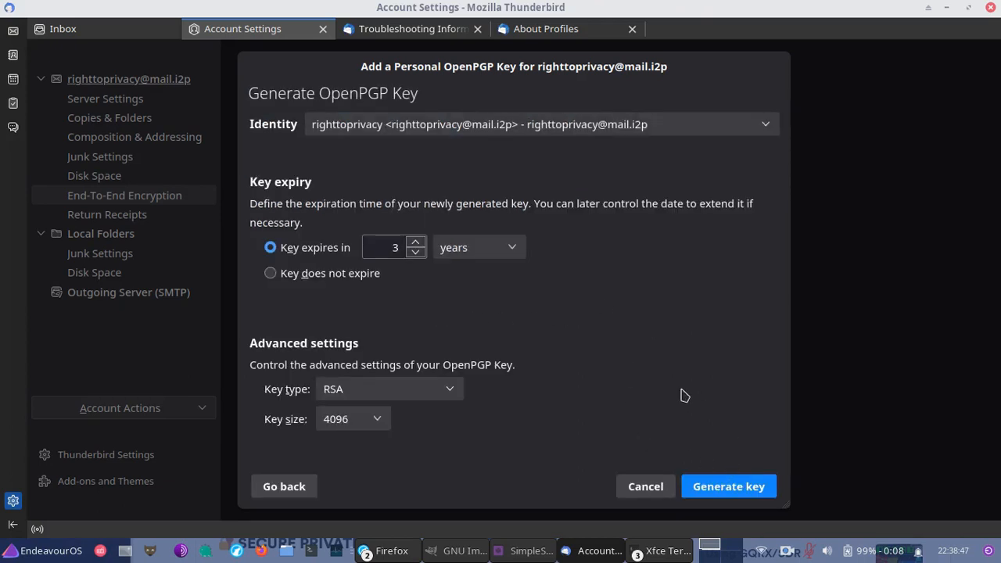
- Confirm generation of key 0xD92BE9BC25CB0E69, expiring 4/11/2026, and return to the Inbox
{"action": "left_click", "coordinate": [727, 485]}
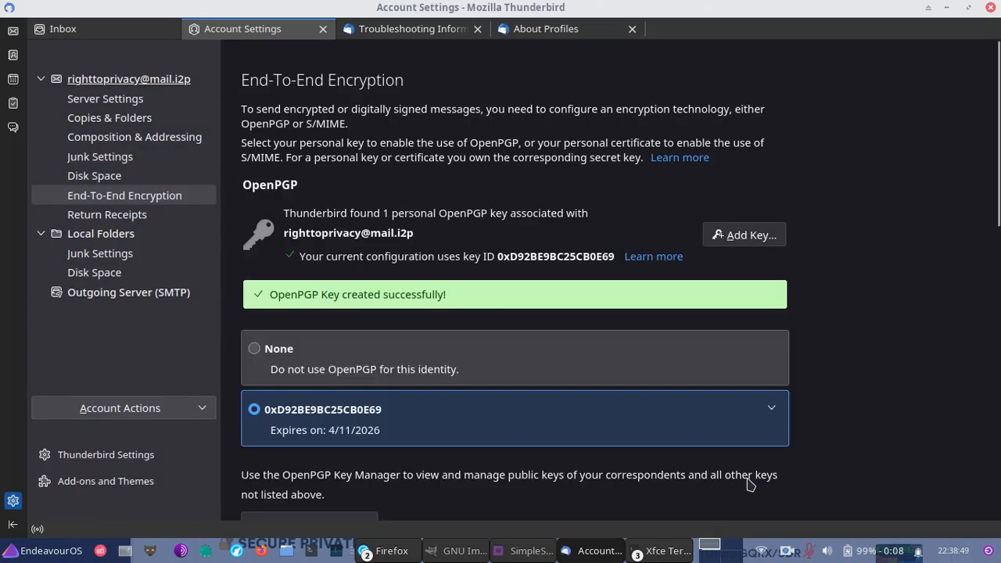
{"action": "mouse_move", "coordinate": [544, 334]}
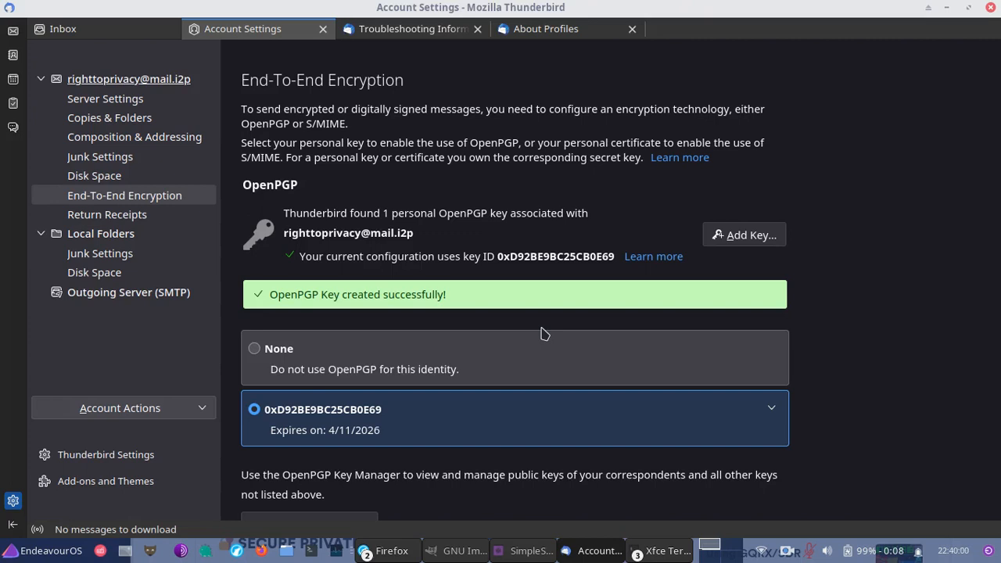
{"action": "left_click", "coordinate": [62, 29]}
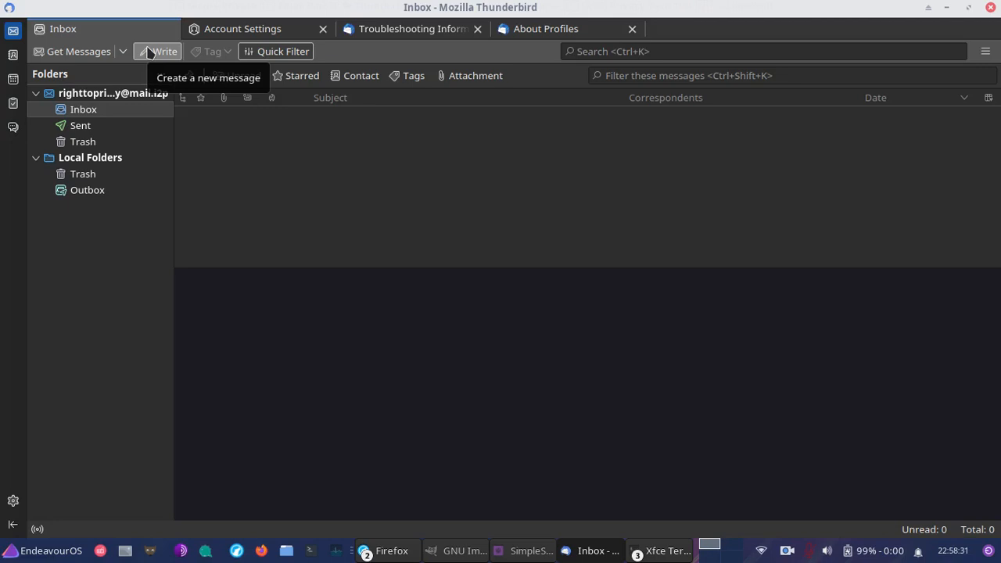
{"action": "mouse_move", "coordinate": [94, 67]}
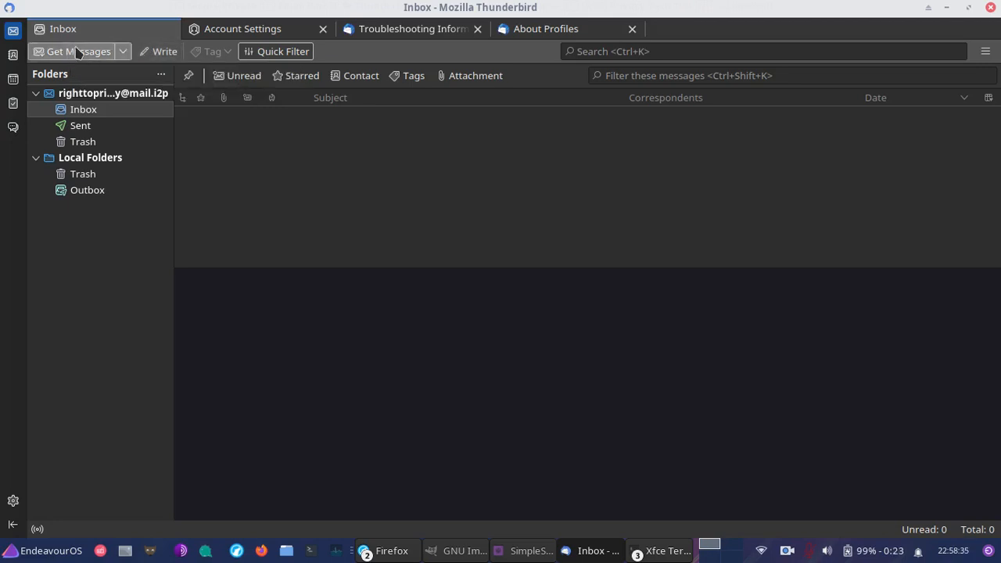
{"action": "mouse_move", "coordinate": [54, 442]}
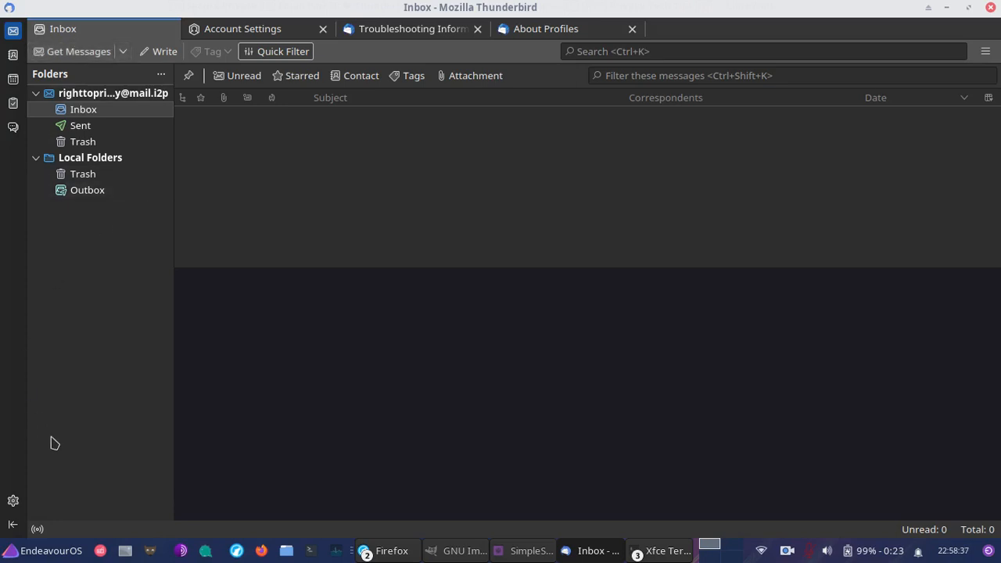
{"action": "mouse_move", "coordinate": [51, 302]}
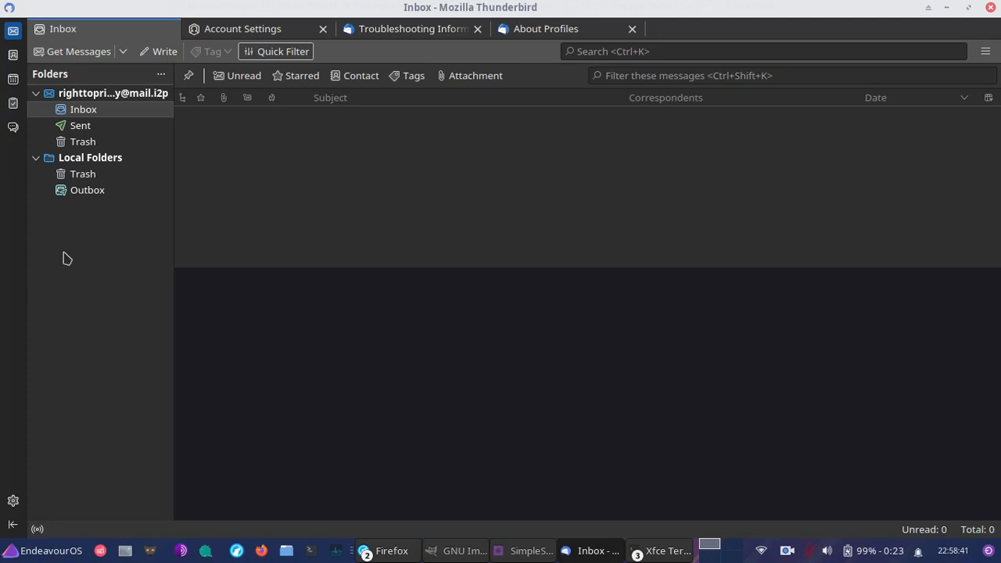
{"action": "mouse_move", "coordinate": [76, 222]}
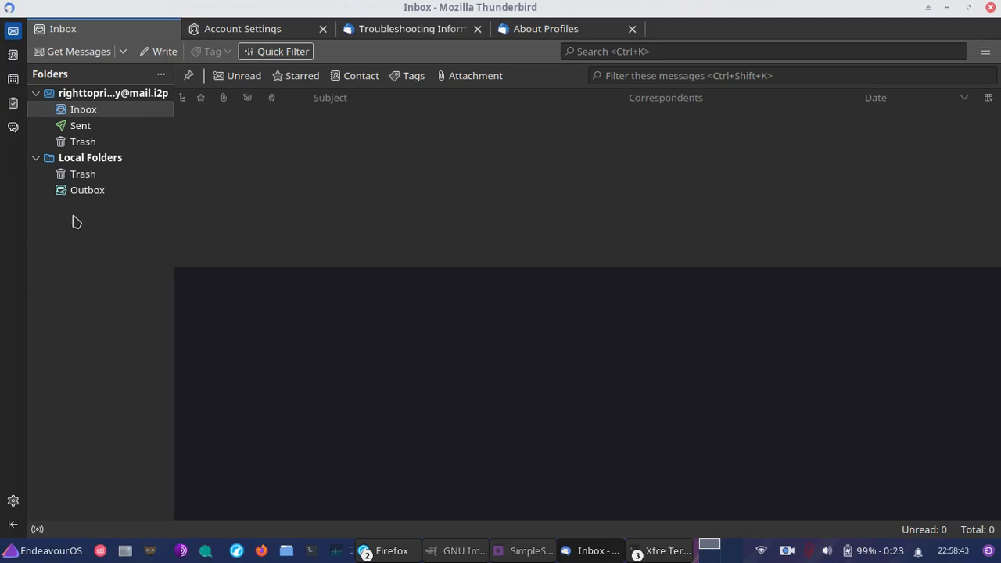
{"action": "mouse_move", "coordinate": [130, 220]}
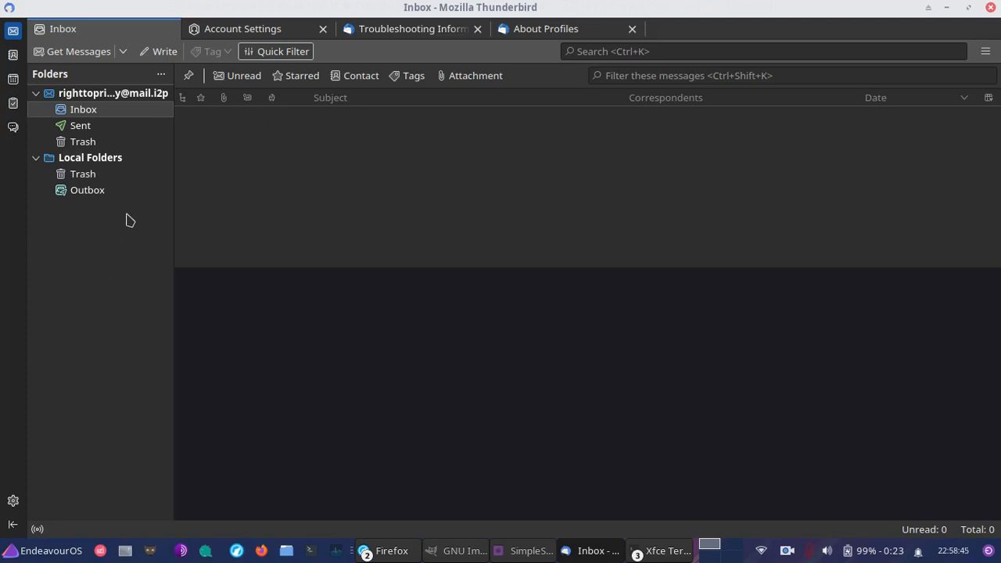
{"action": "mouse_move", "coordinate": [163, 51]}
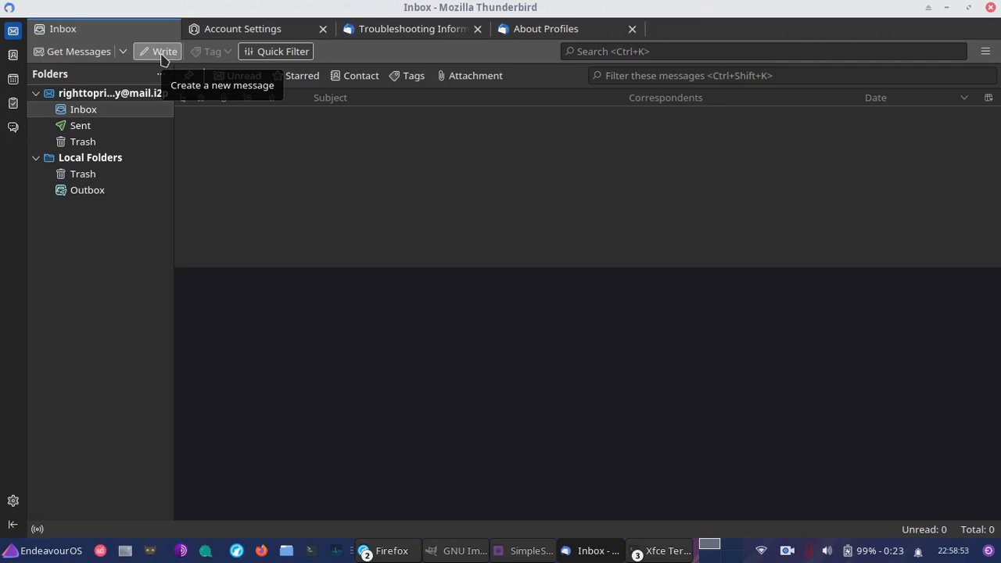
{"action": "left_click", "coordinate": [157, 50]}
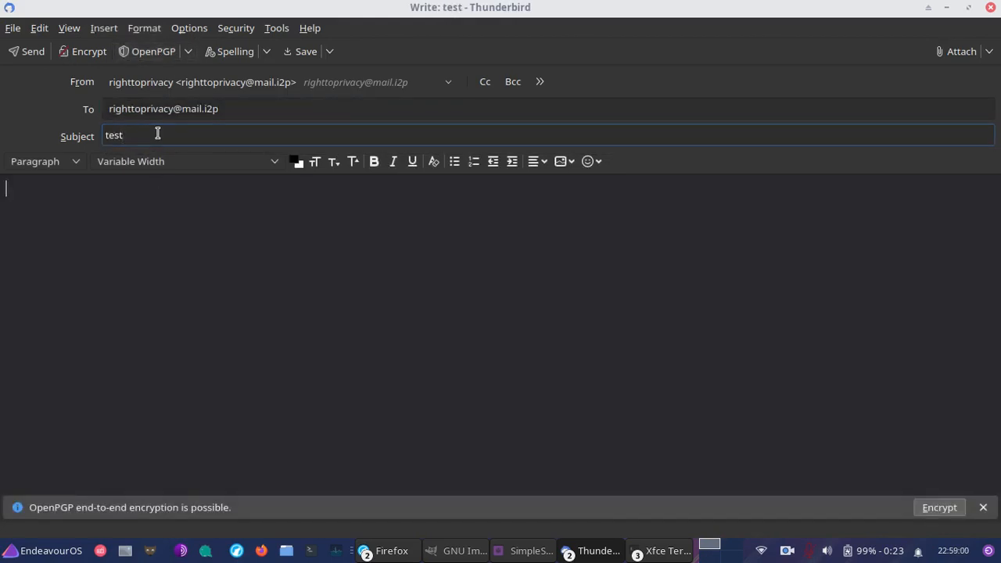
{"action": "type", "text": "This is a 1s"}
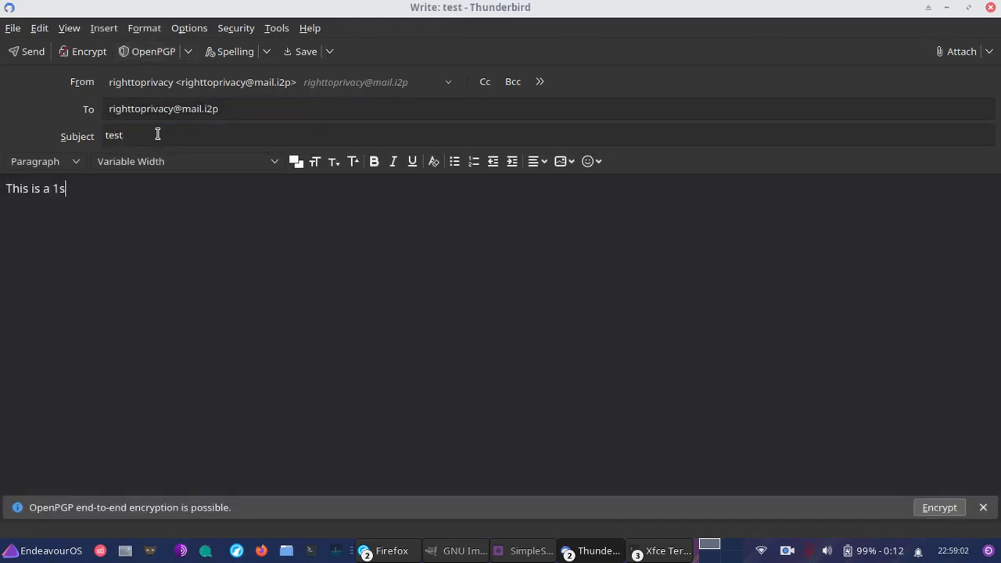
{"action": "type", "text": "t testing messa"}
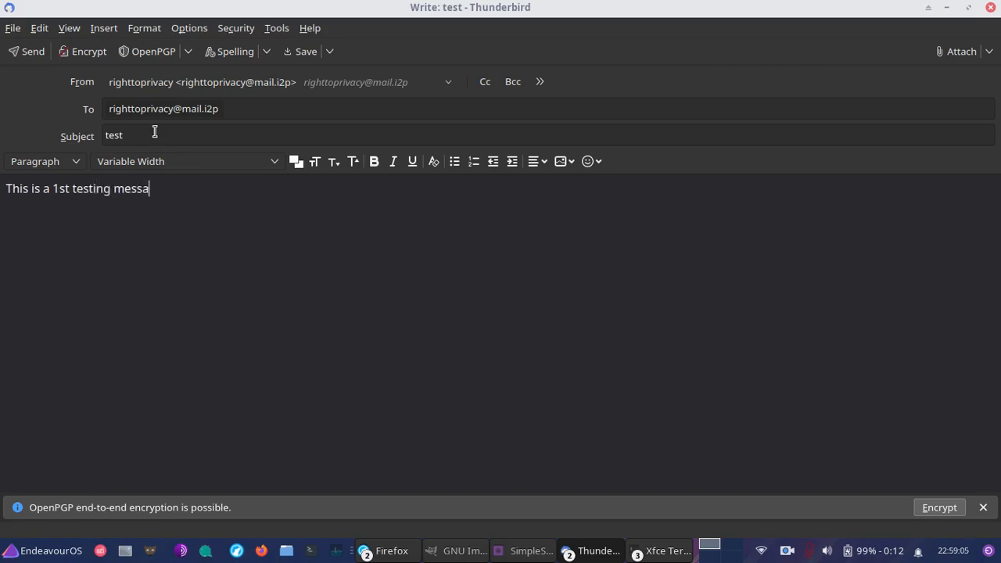
{"action": "type", "text": "ge."}
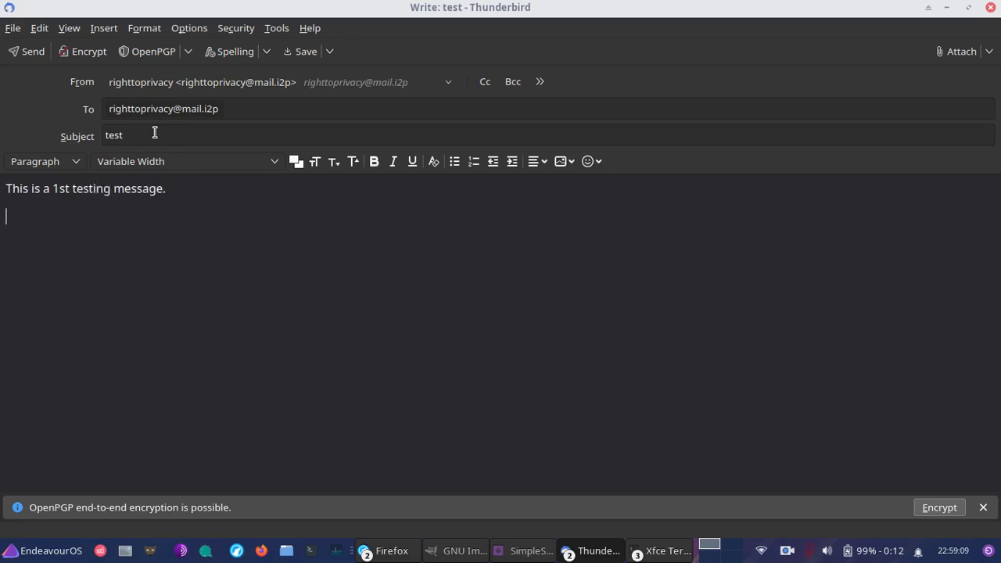
{"action": "mouse_move", "coordinate": [239, 393]}
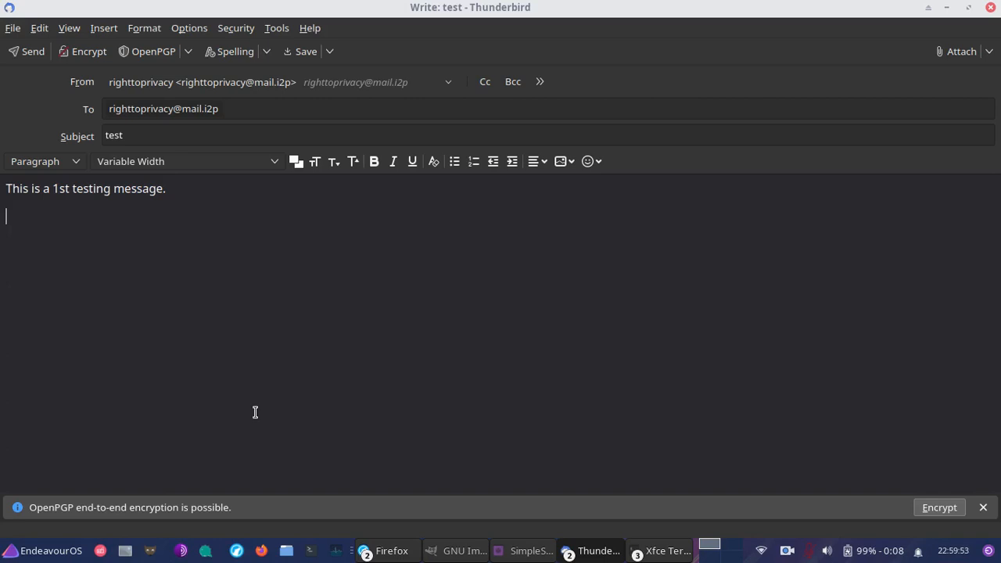
{"action": "mouse_move", "coordinate": [142, 262]}
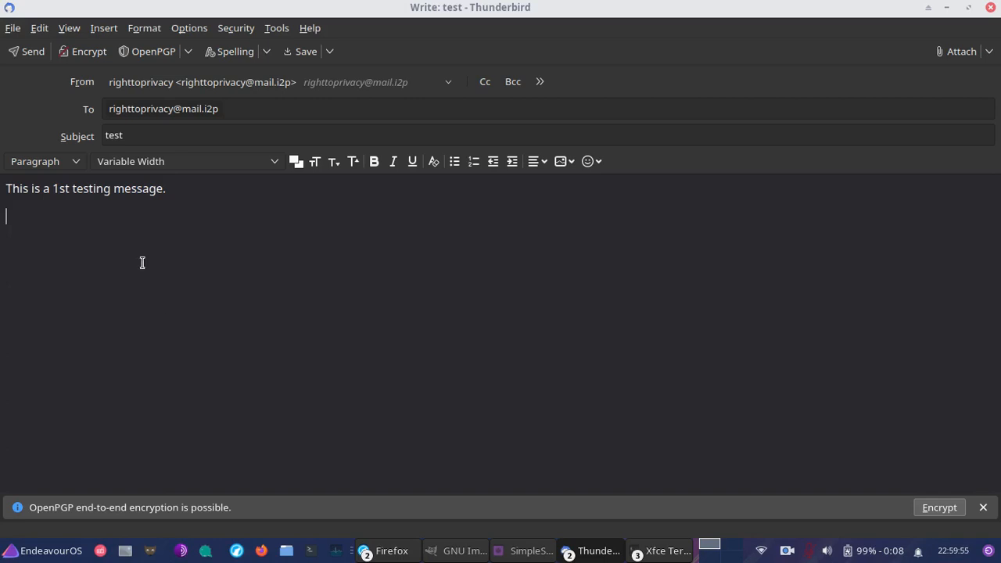
{"action": "mouse_move", "coordinate": [28, 51]}
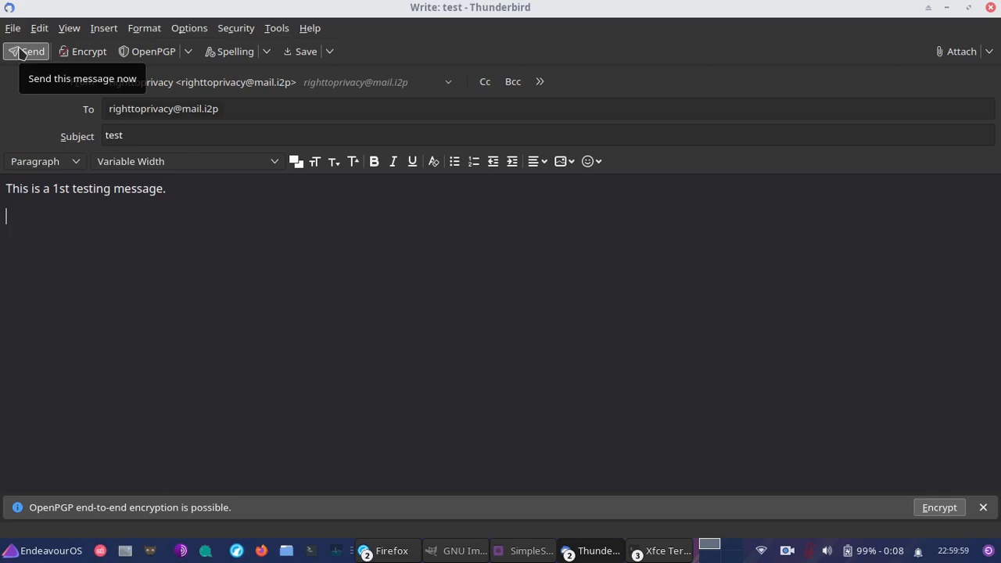
- Send the 'test' message and preview its copy in the Sent folder
{"action": "left_click", "coordinate": [27, 51]}
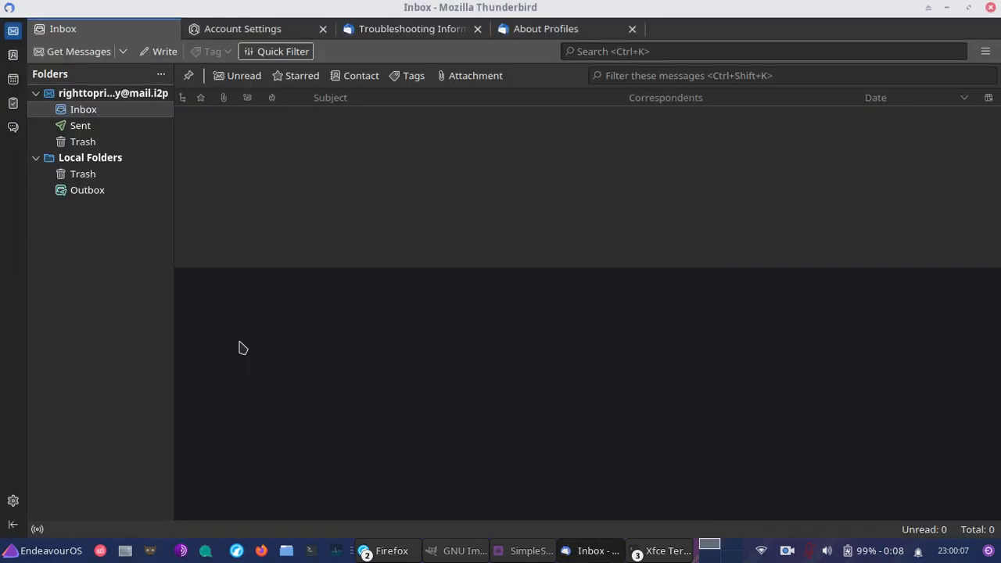
{"action": "mouse_move", "coordinate": [383, 286]}
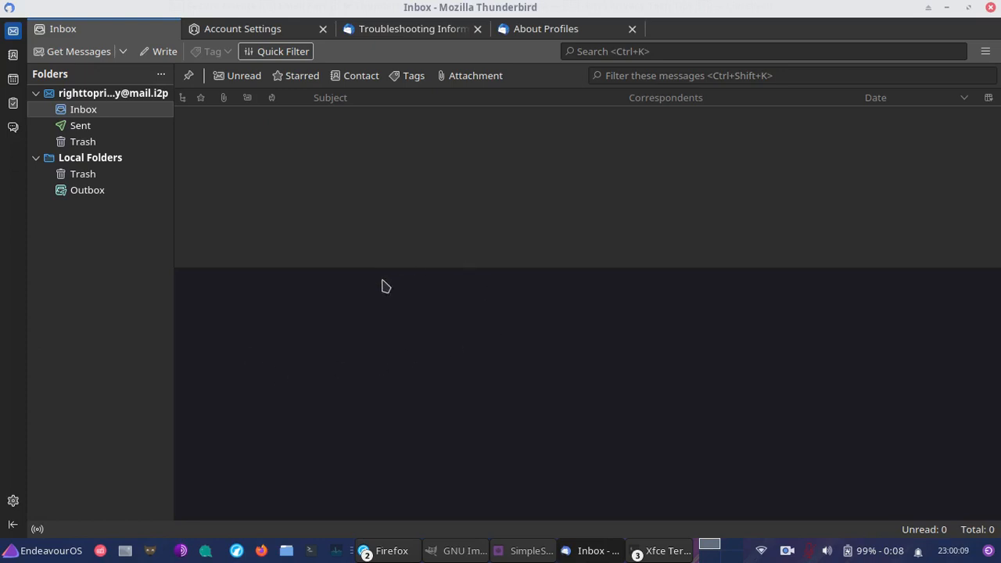
{"action": "left_click", "coordinate": [80, 125]}
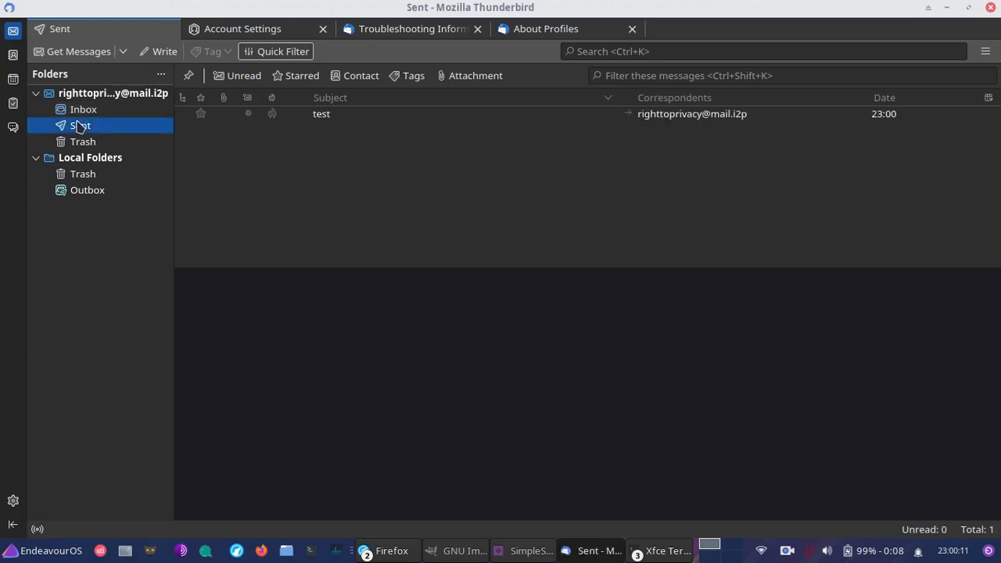
{"action": "left_click", "coordinate": [321, 113]}
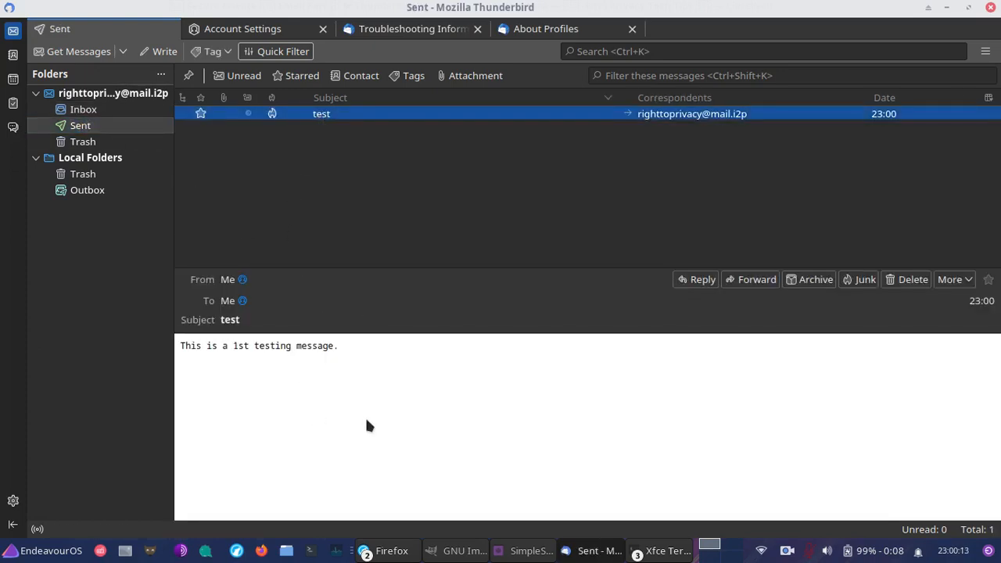
{"action": "mouse_move", "coordinate": [198, 400]}
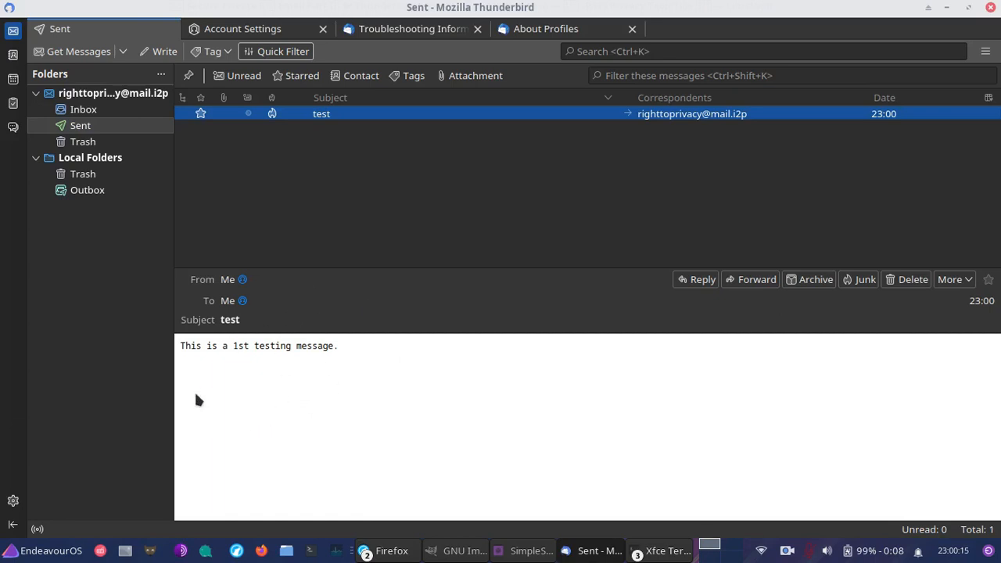
- Get new messages for the account and open the received 'test' message in the Inbox
{"action": "left_click", "coordinate": [113, 93]}
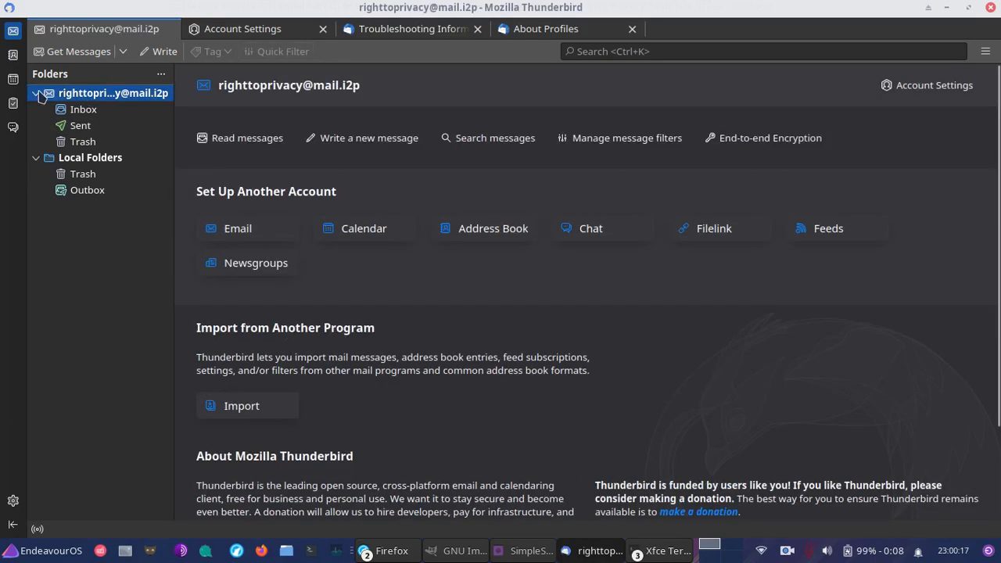
{"action": "mouse_move", "coordinate": [77, 51]}
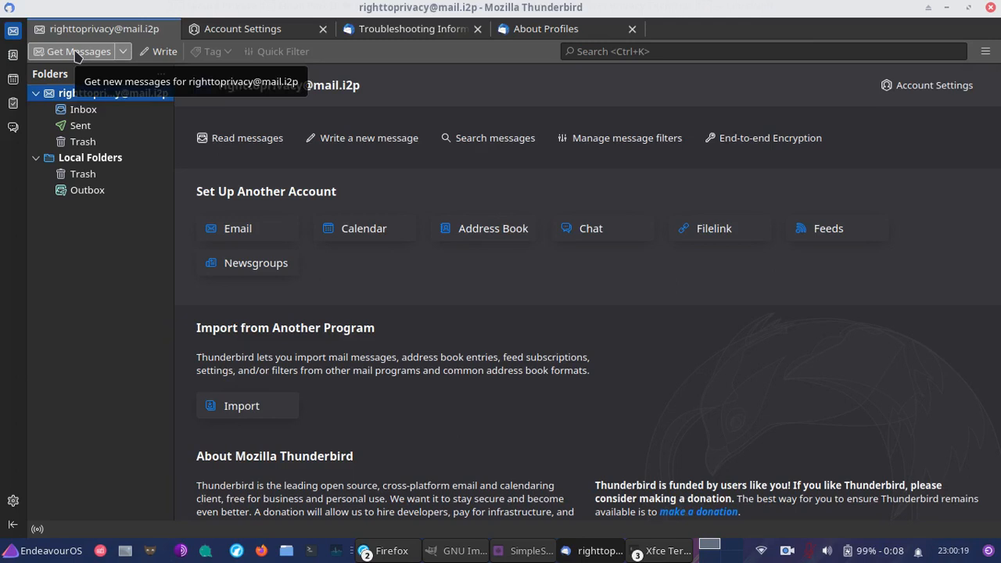
{"action": "left_click", "coordinate": [73, 51]}
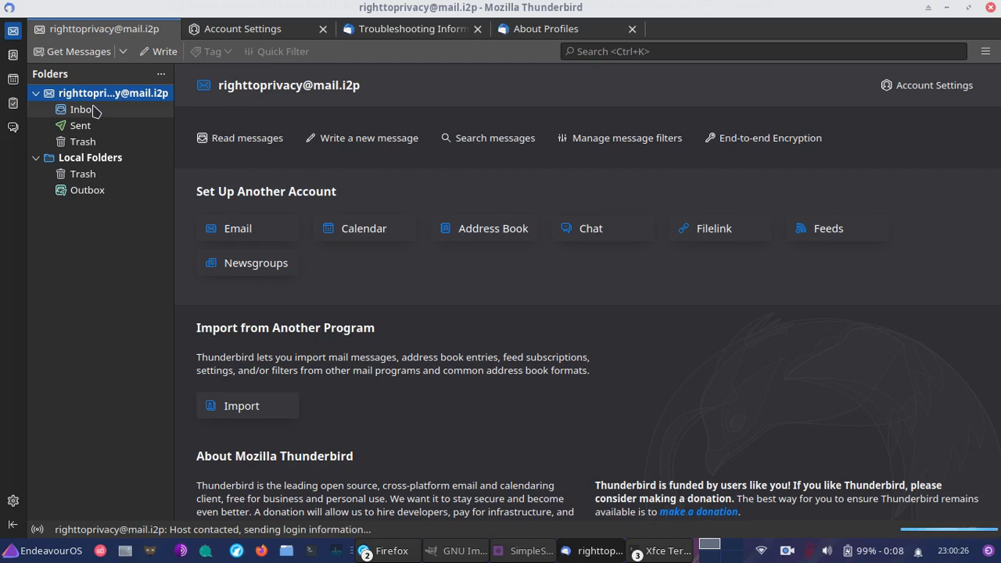
{"action": "left_click", "coordinate": [81, 110]}
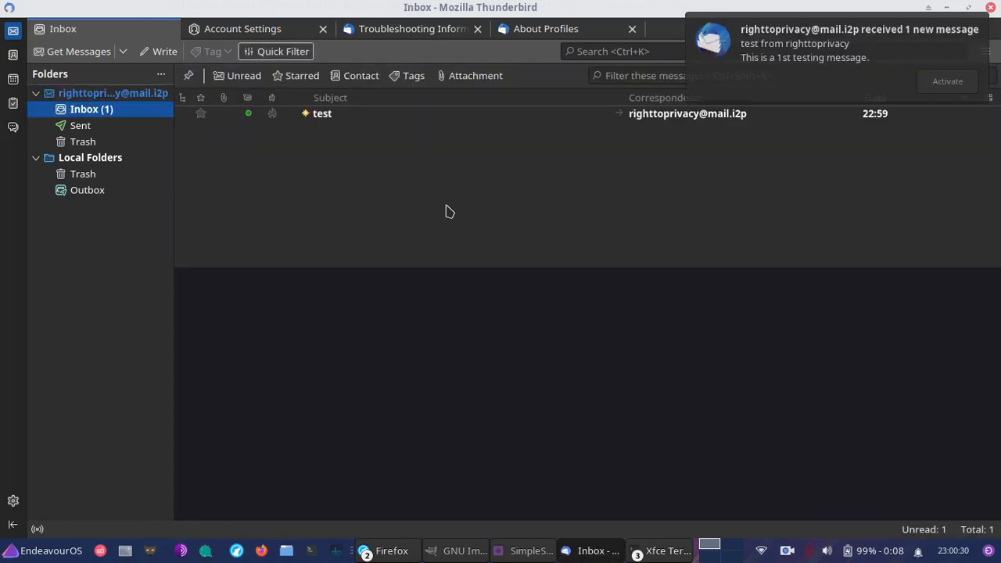
{"action": "mouse_move", "coordinate": [367, 121]}
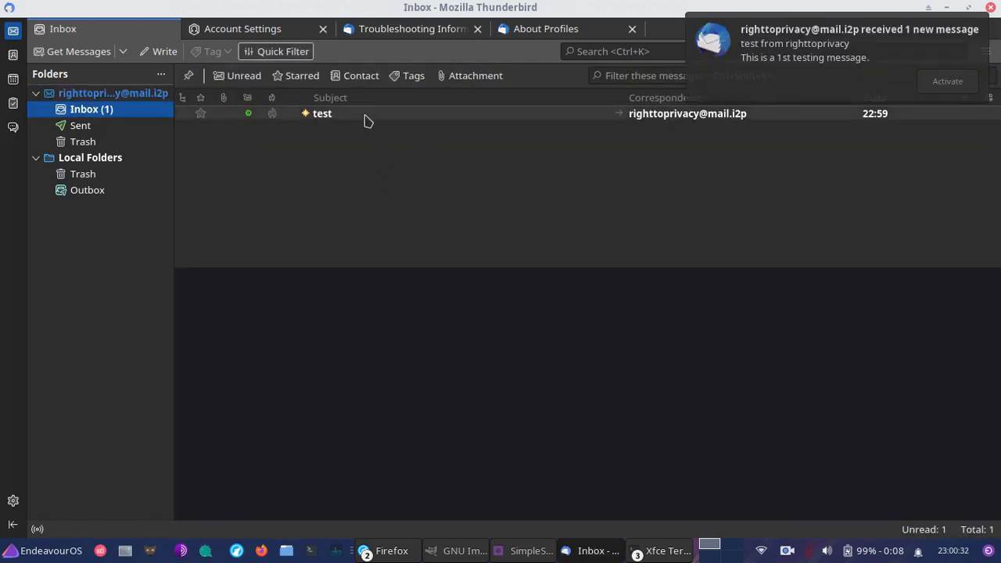
{"action": "left_click", "coordinate": [321, 113]}
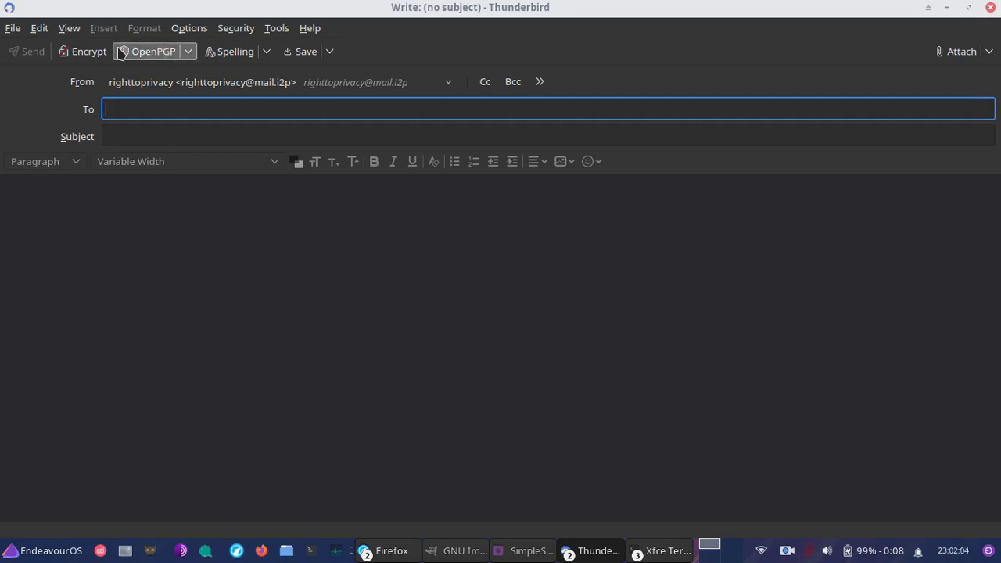
{"action": "mouse_move", "coordinate": [121, 109]}
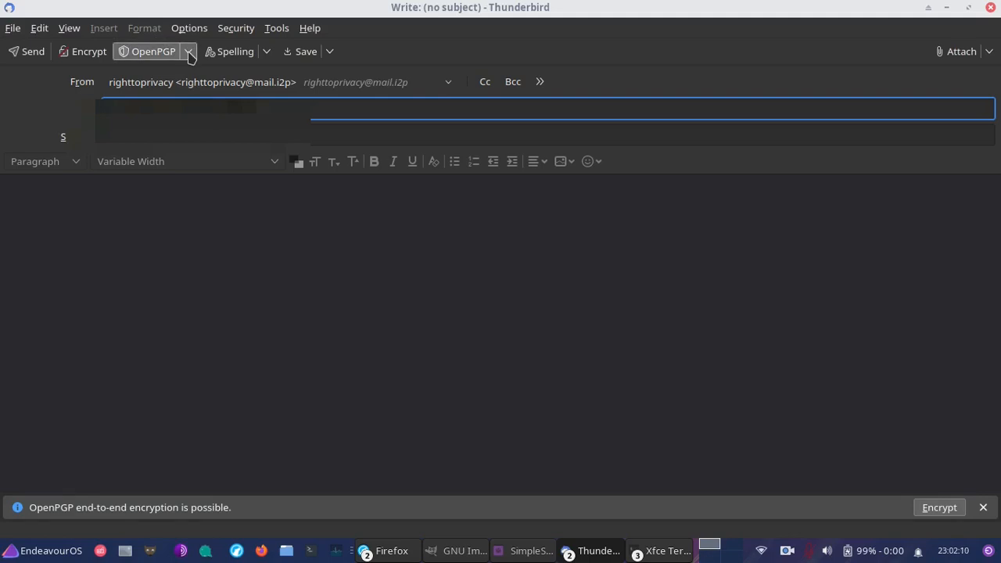
- Open the OpenPGP Key Manager, browse its Keyserver and File menus, then close it
{"action": "left_click", "coordinate": [187, 51]}
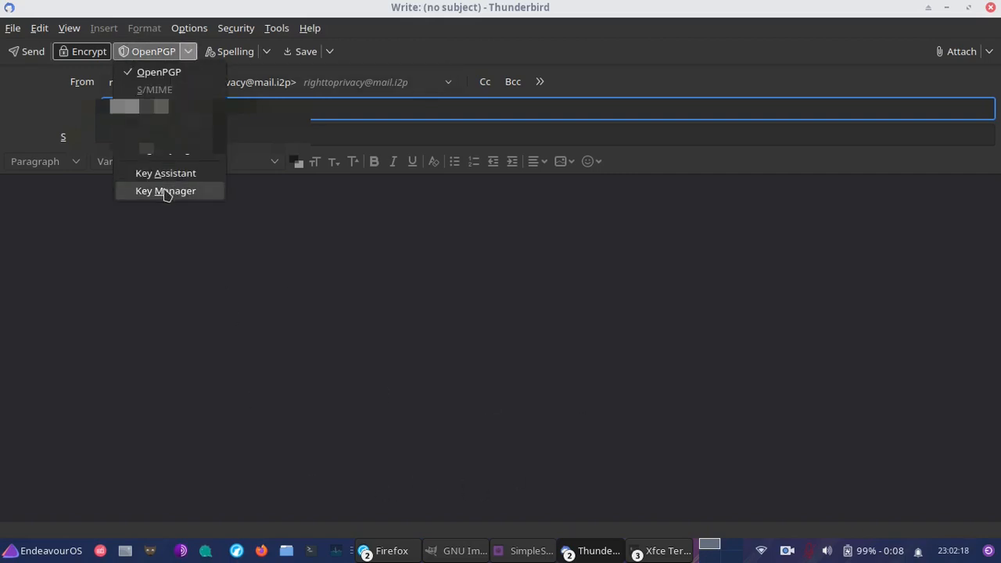
{"action": "left_click", "coordinate": [165, 191]}
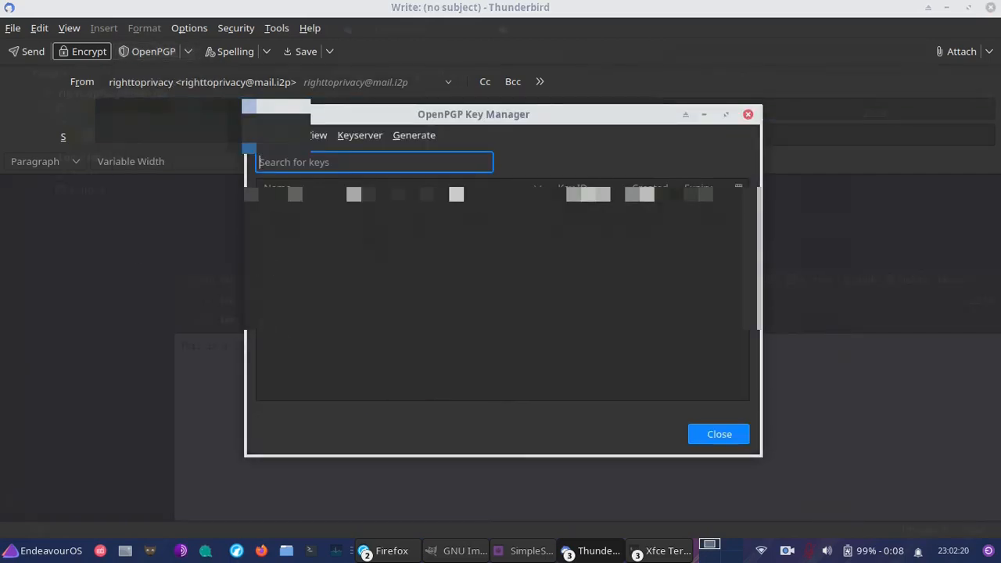
{"action": "left_click", "coordinate": [360, 135]}
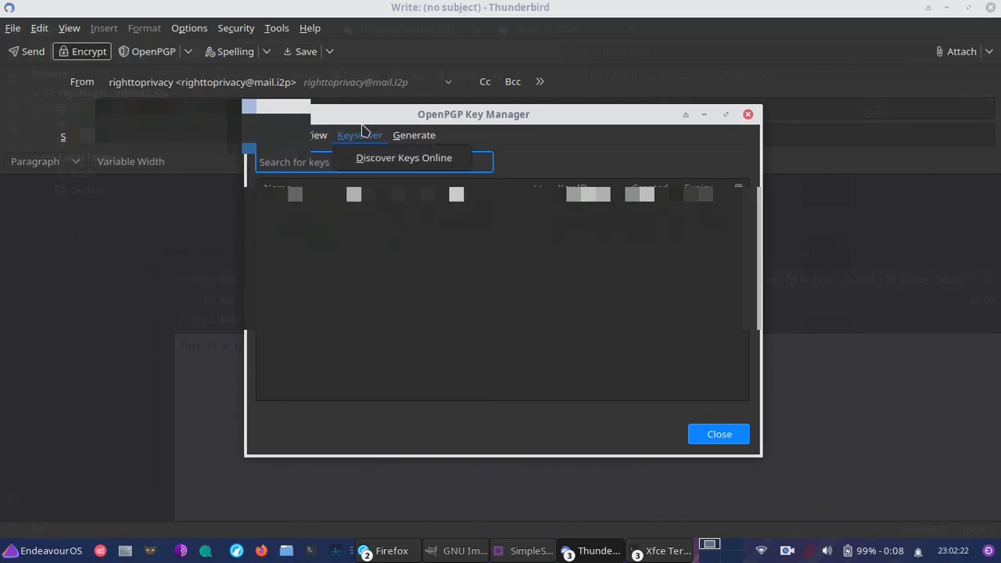
{"action": "mouse_move", "coordinate": [404, 157]}
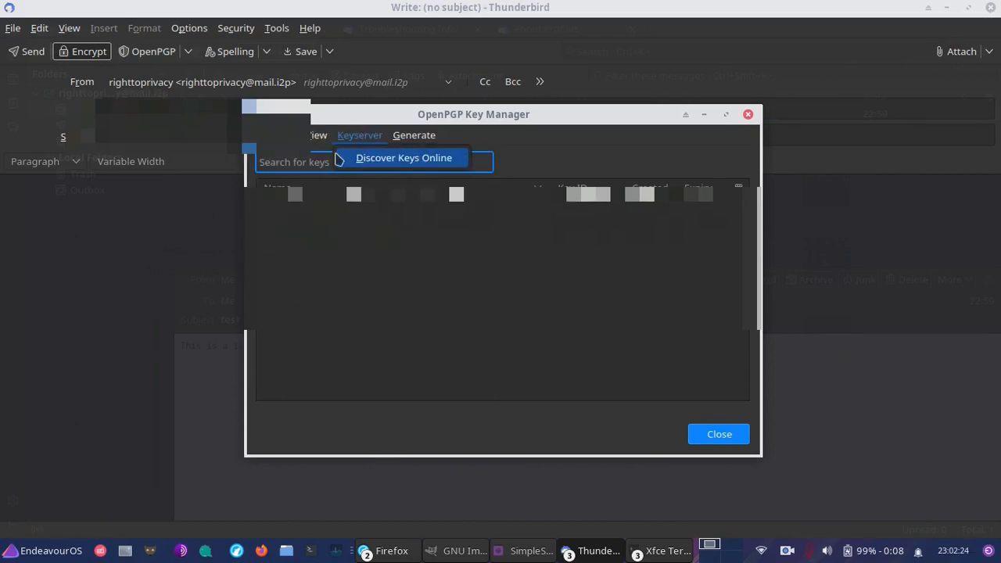
{"action": "left_click", "coordinate": [278, 134]}
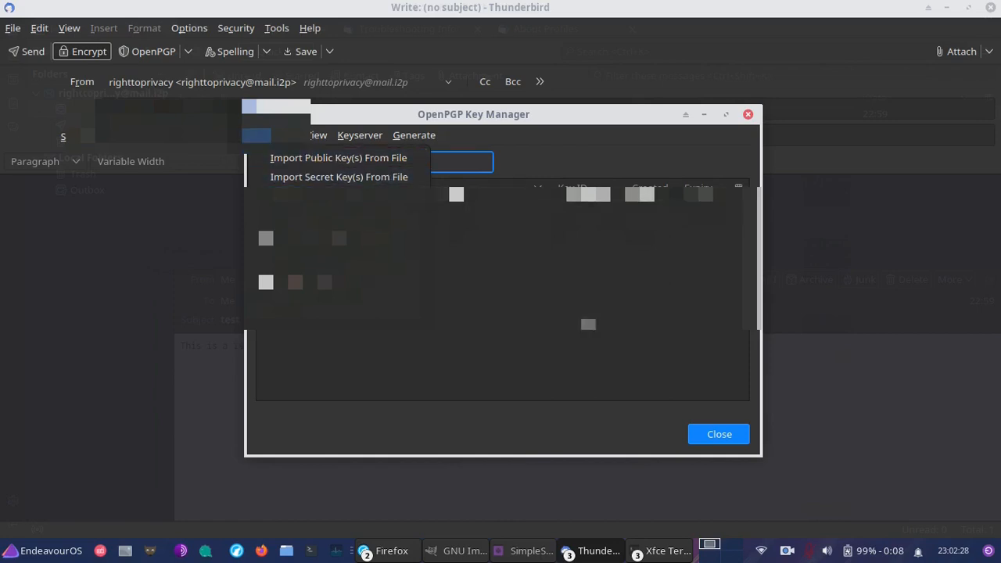
{"action": "left_click", "coordinate": [718, 434]}
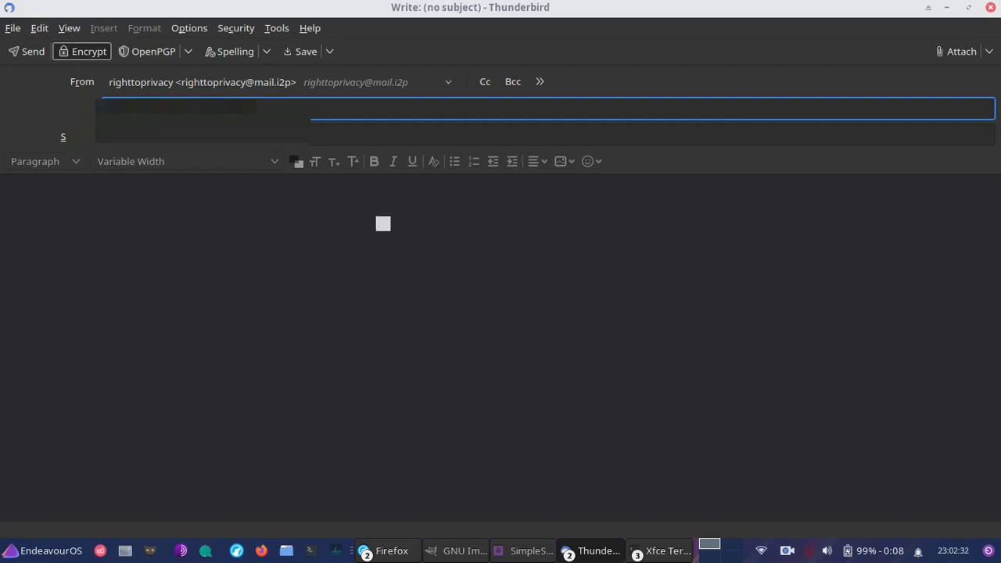
- Write the body 'Hey there' asking the friend to let you know if they get this
{"action": "type", "text": "Hey there!"}
{"action": "left_click", "coordinate": [652, 136]}
{"action": "type", "text": "testing"}
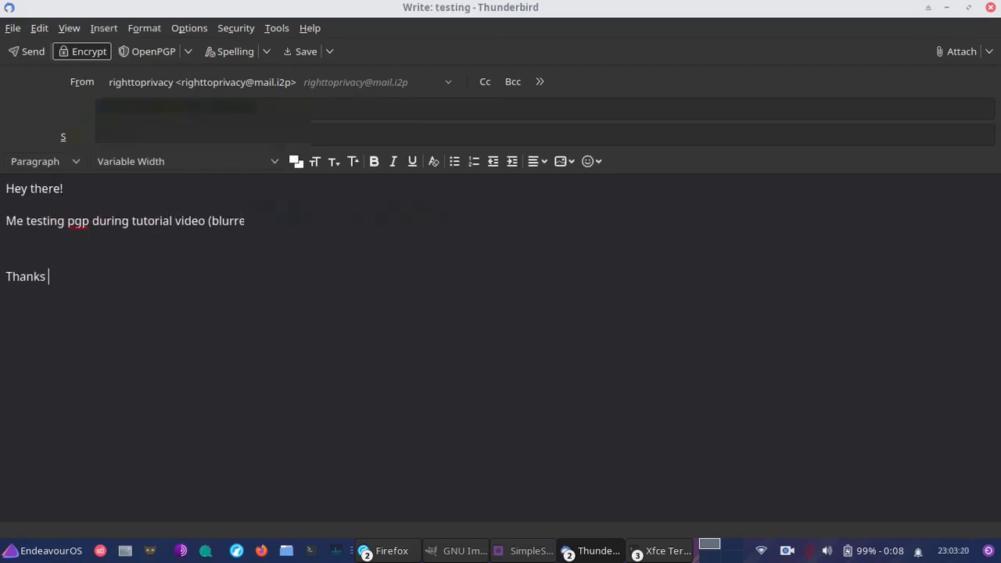
{"action": "type", "text": "and let me know if you get this."}
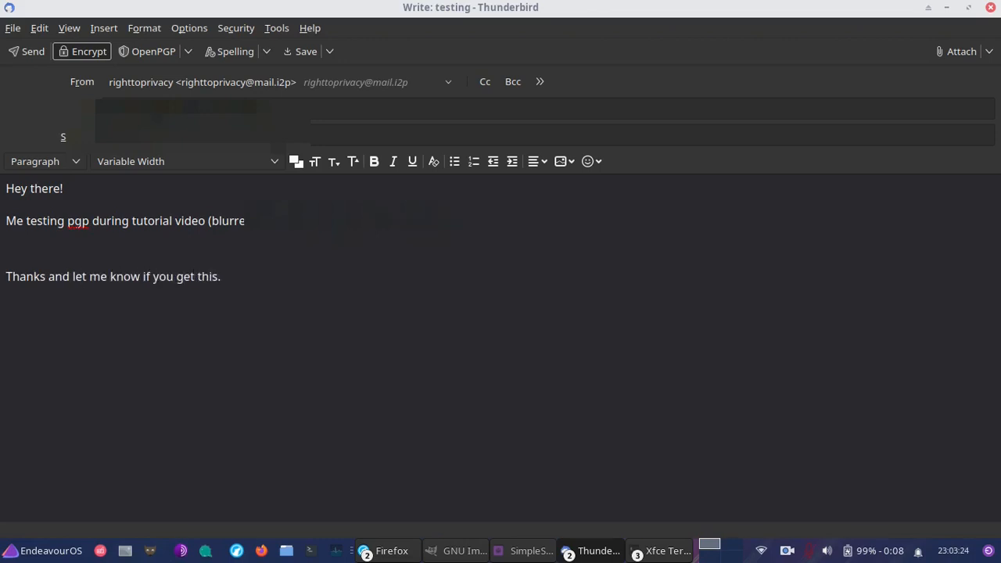
{"action": "type", "text": "."}
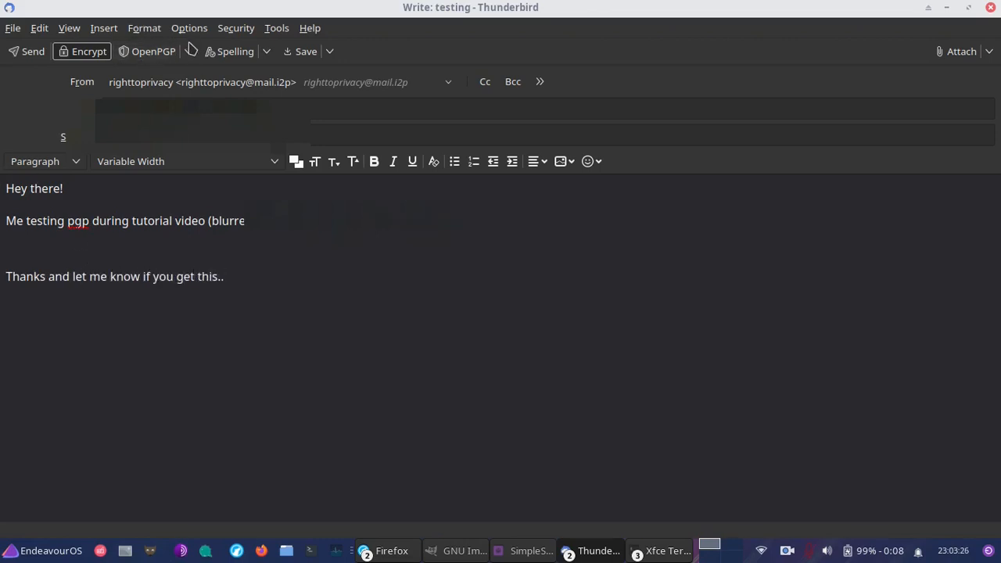
- Recheck the OpenPGP options and send the encrypted 'testing' message
{"action": "left_click", "coordinate": [188, 51]}
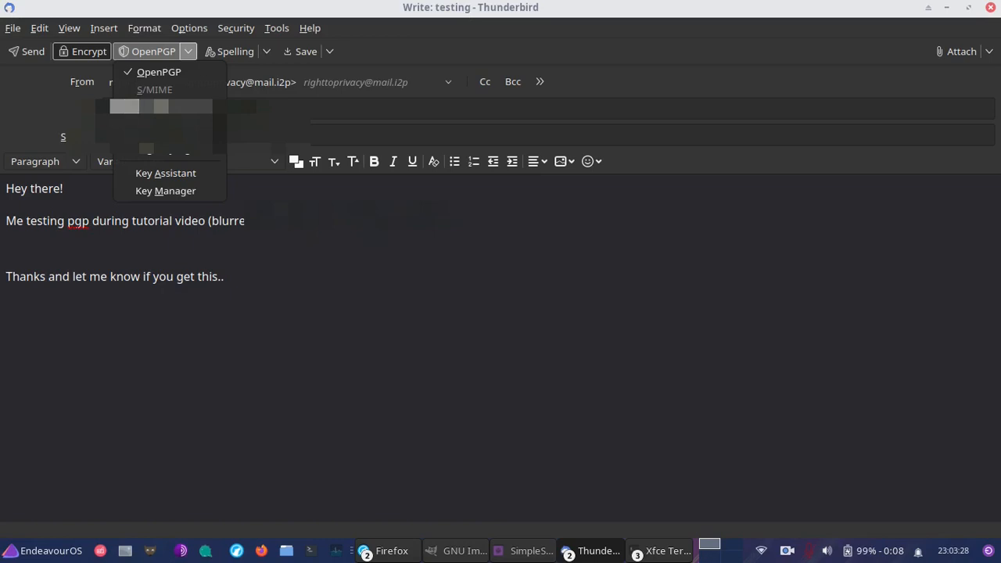
{"action": "left_click", "coordinate": [88, 52]}
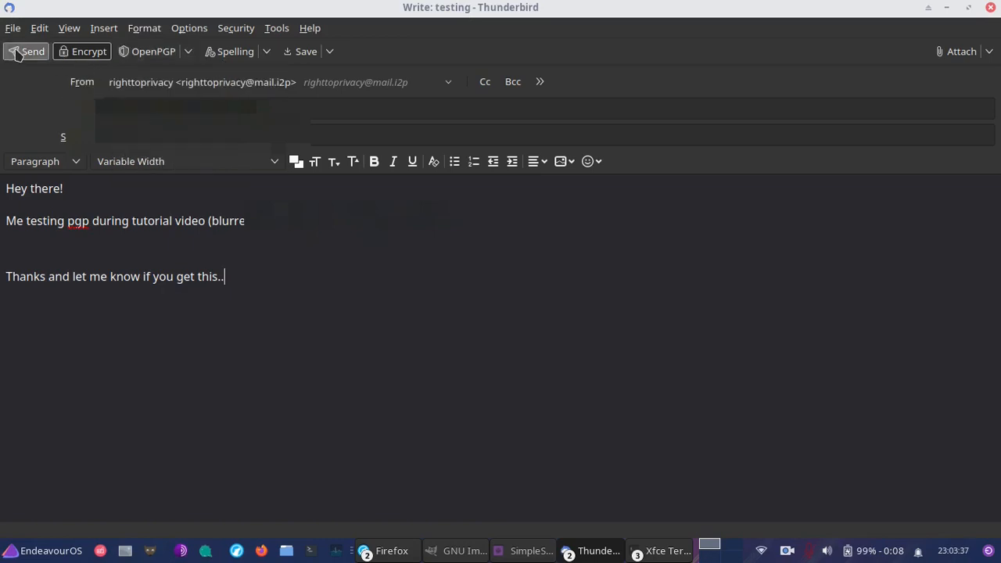
{"action": "mouse_move", "coordinate": [32, 51]}
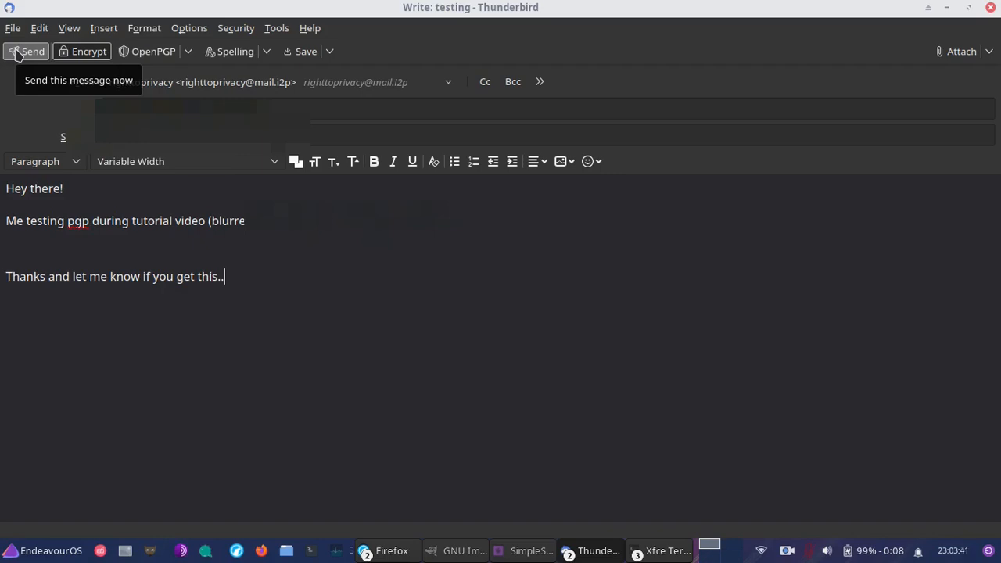
{"action": "left_click", "coordinate": [32, 51]}
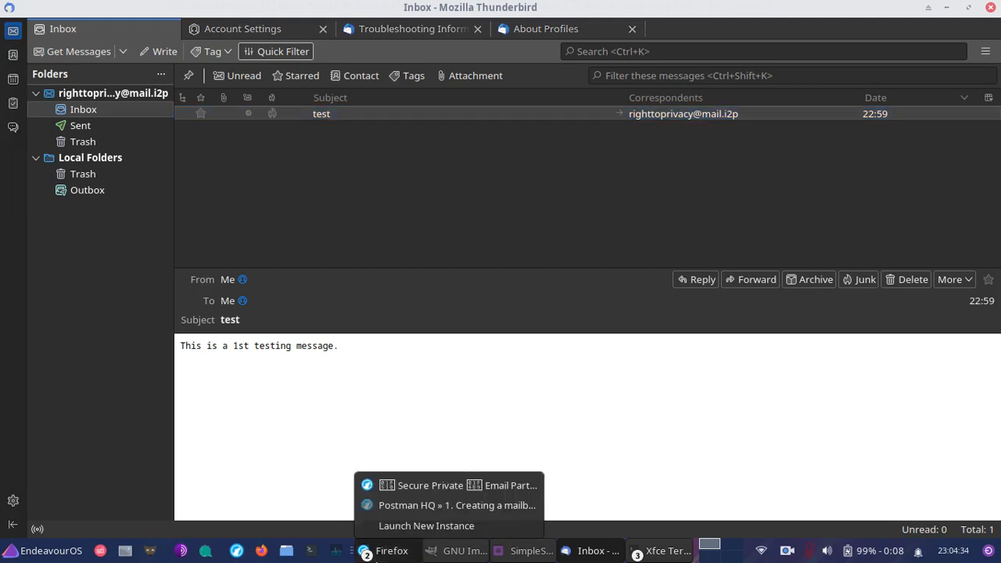
{"action": "mouse_move", "coordinate": [451, 485]}
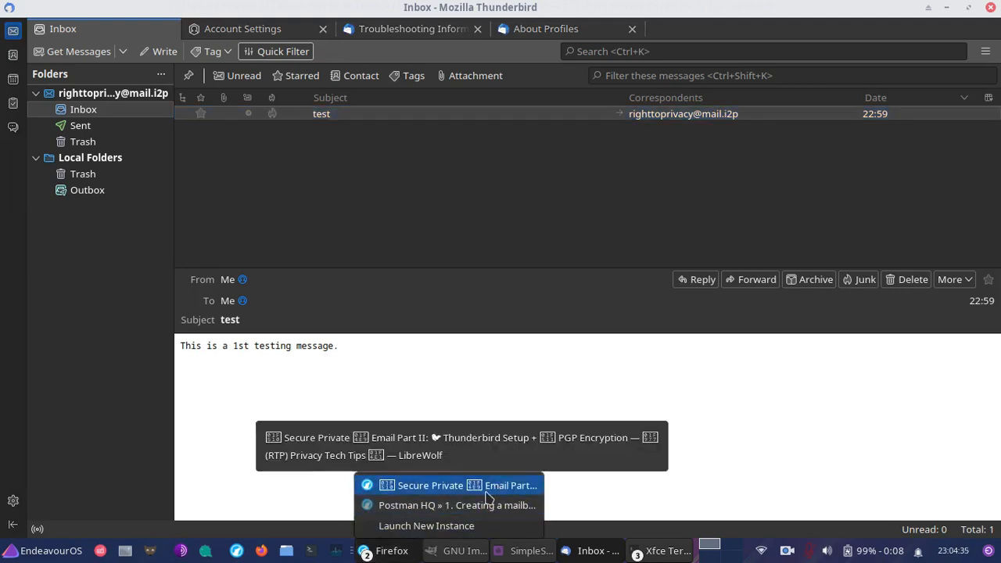
- Switch to the LibreWolf window with the 'Secure Private Email Part II' post
{"action": "left_click", "coordinate": [429, 484]}
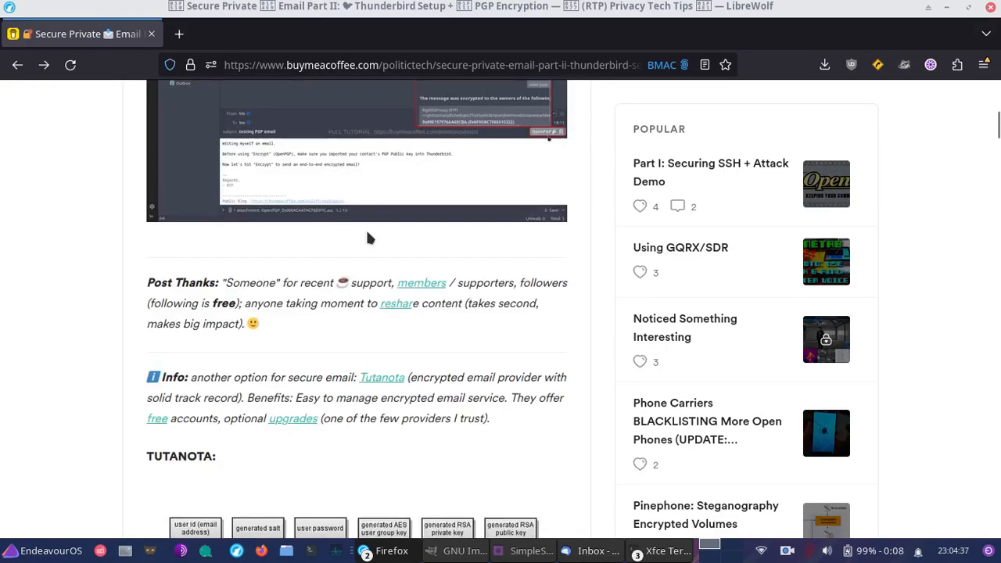